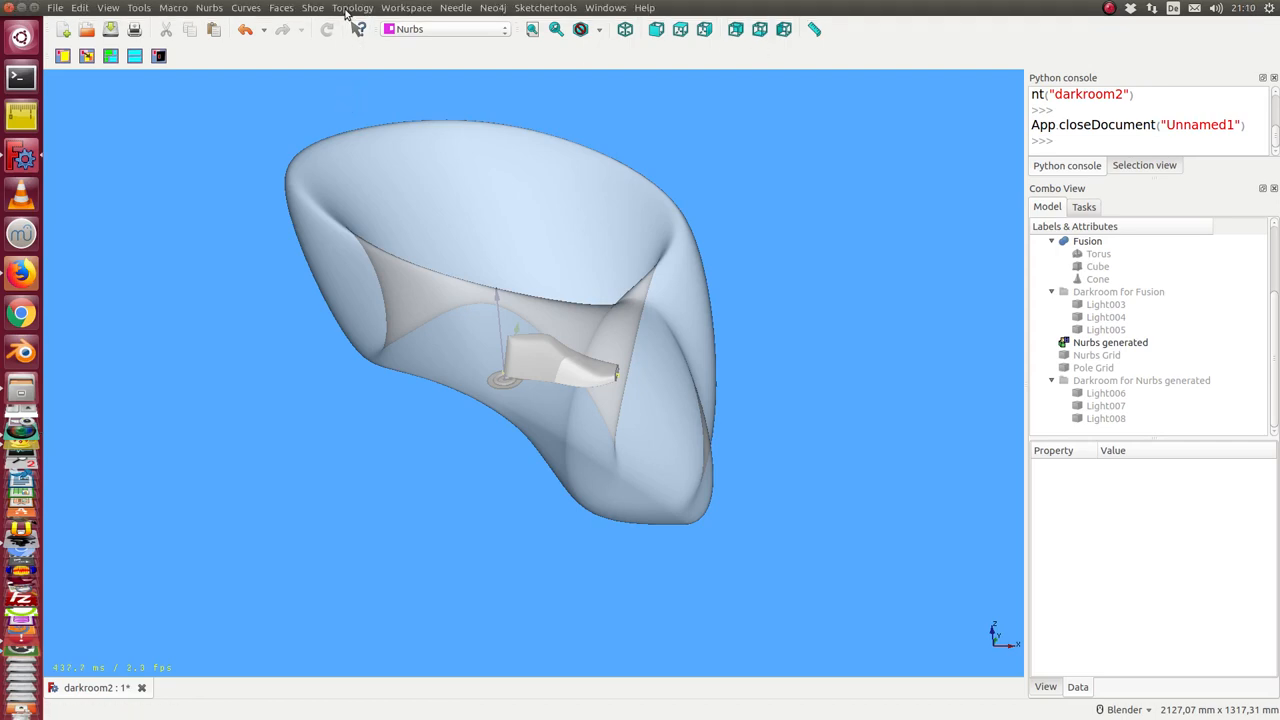
- Create a dark room for the Fusion object and expand the new Darkroom for Fusion001 group
click(416, 8)
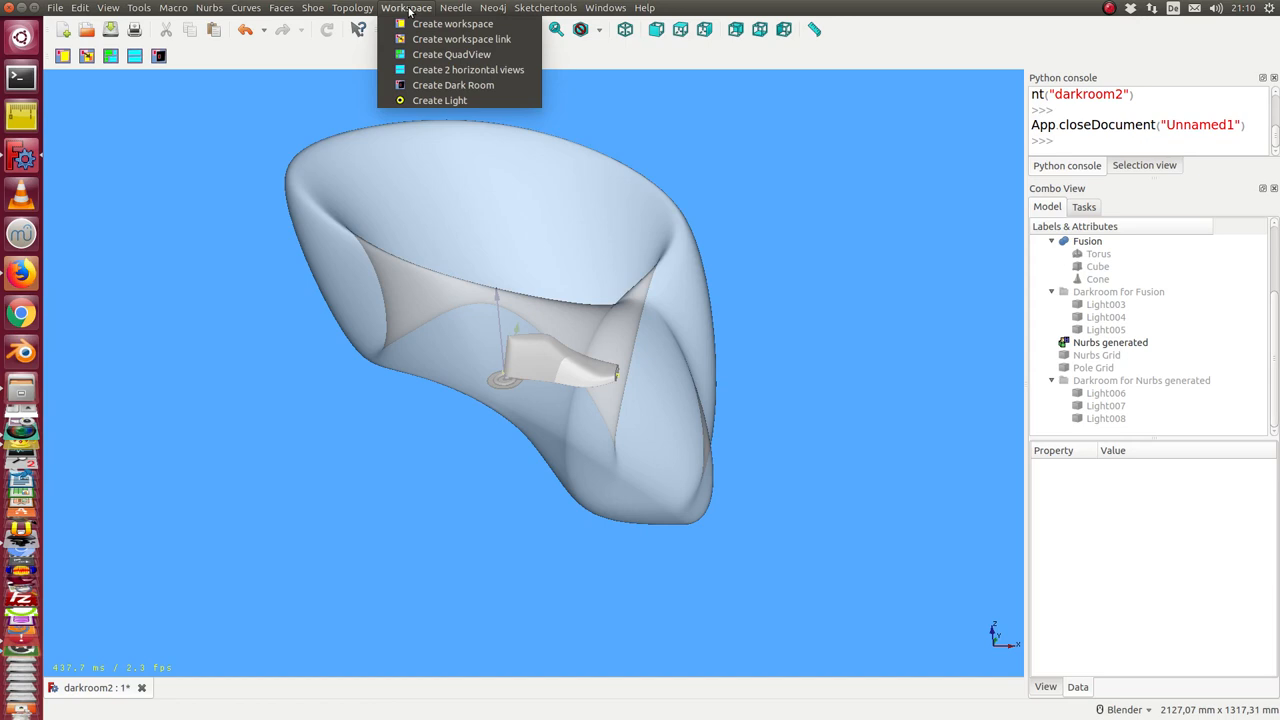
mouse_move(438, 84)
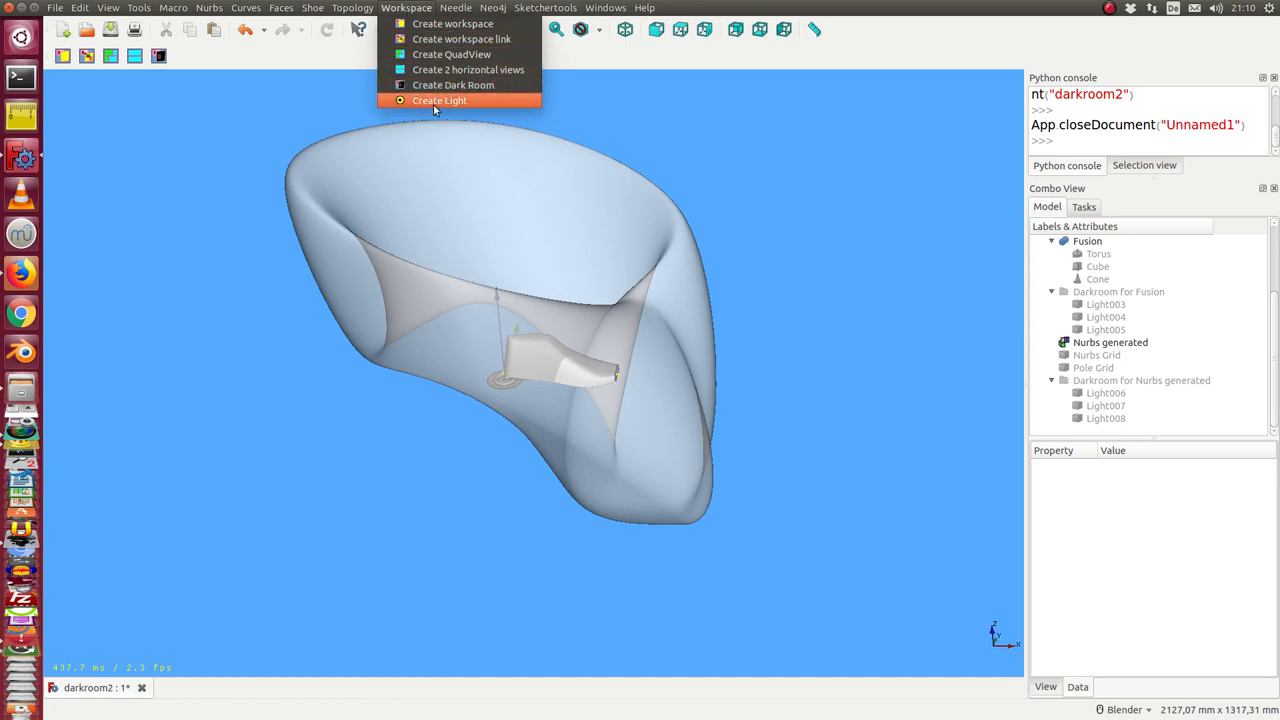
mouse_move(432, 84)
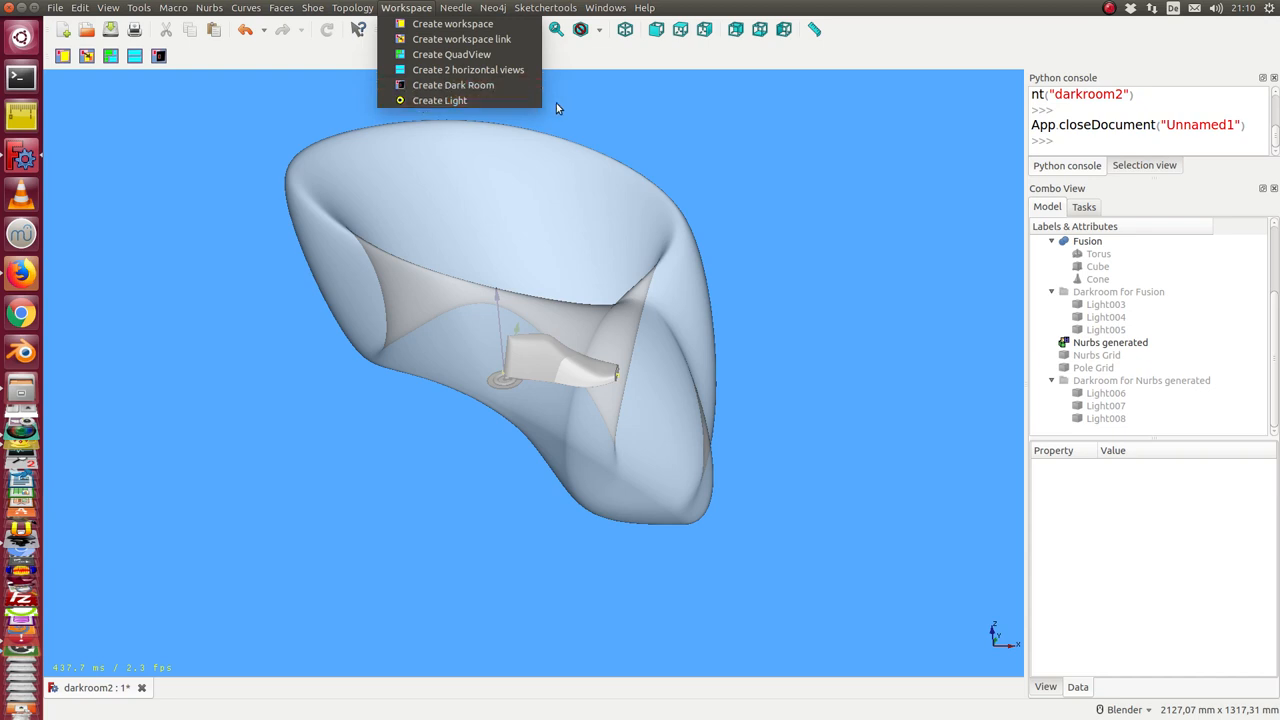
mouse_move(200, 232)
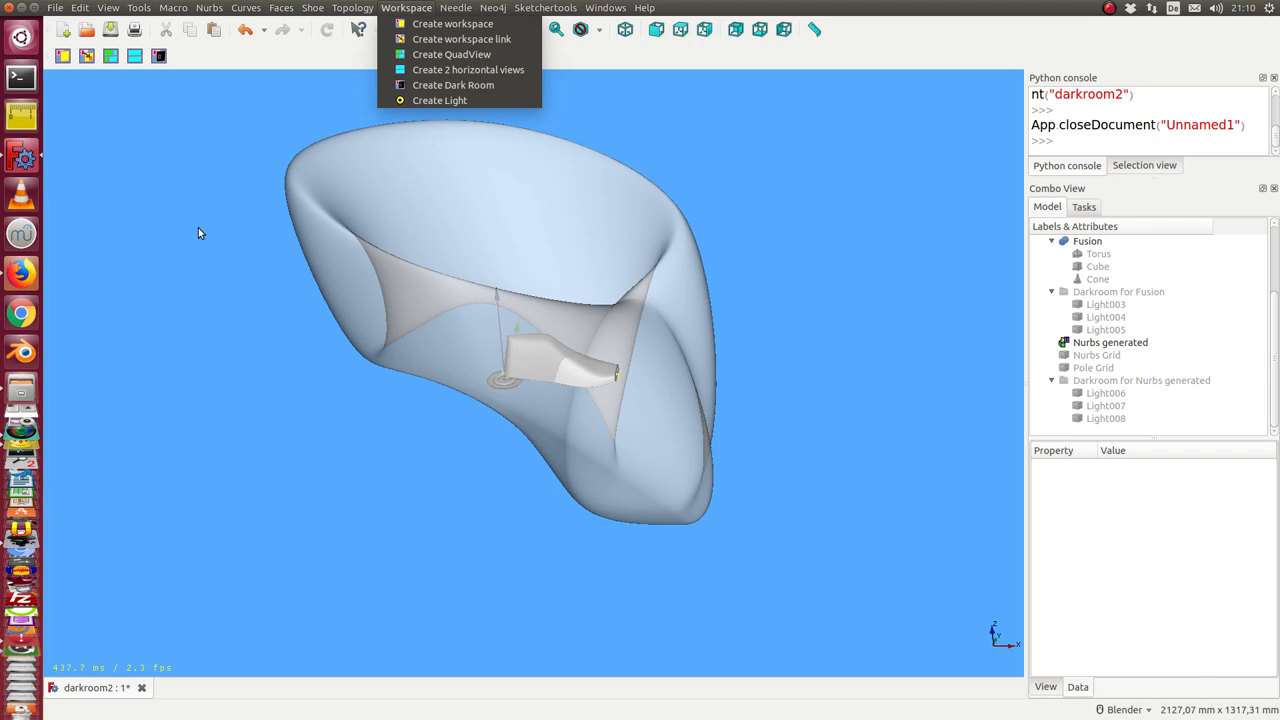
mouse_move(428, 100)
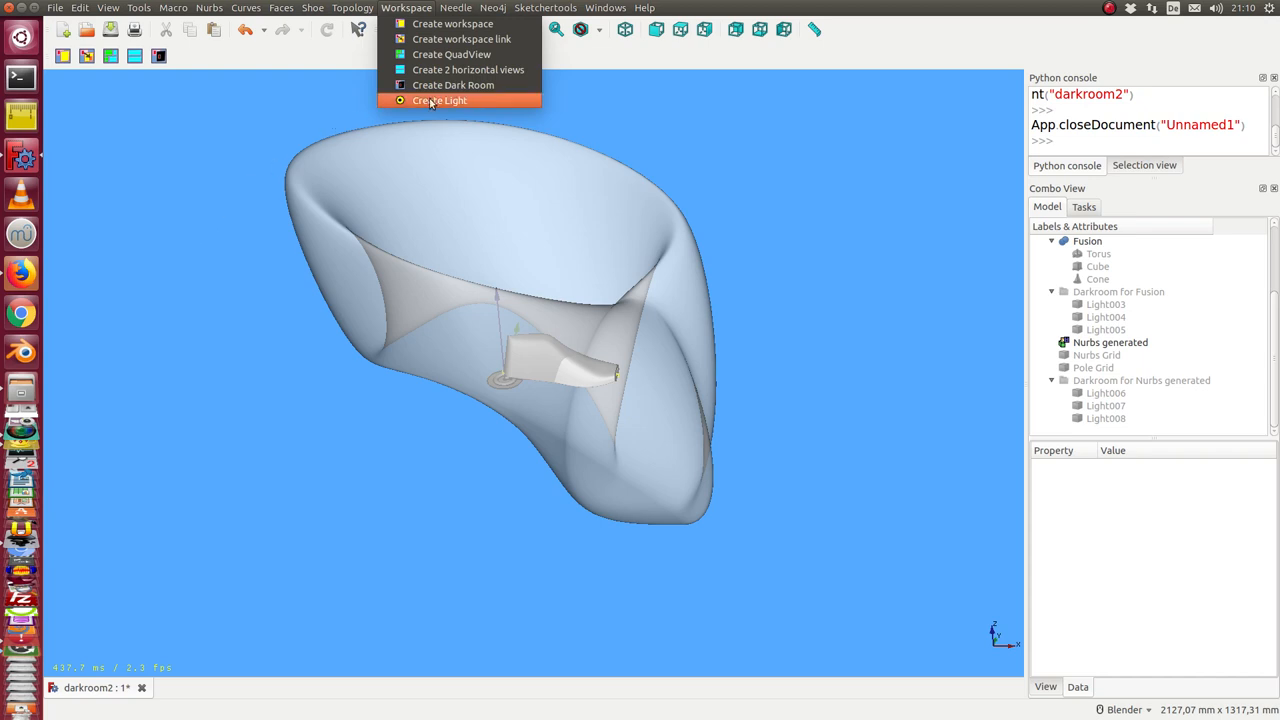
mouse_move(448, 100)
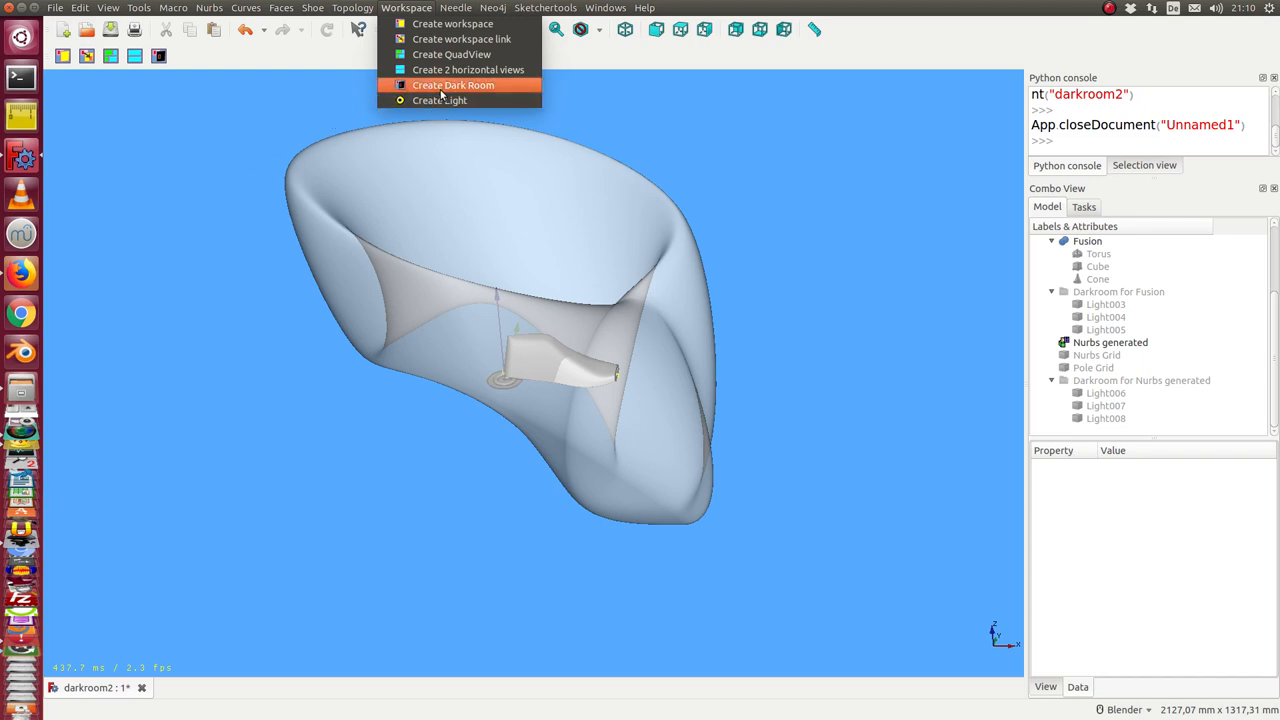
mouse_move(456, 102)
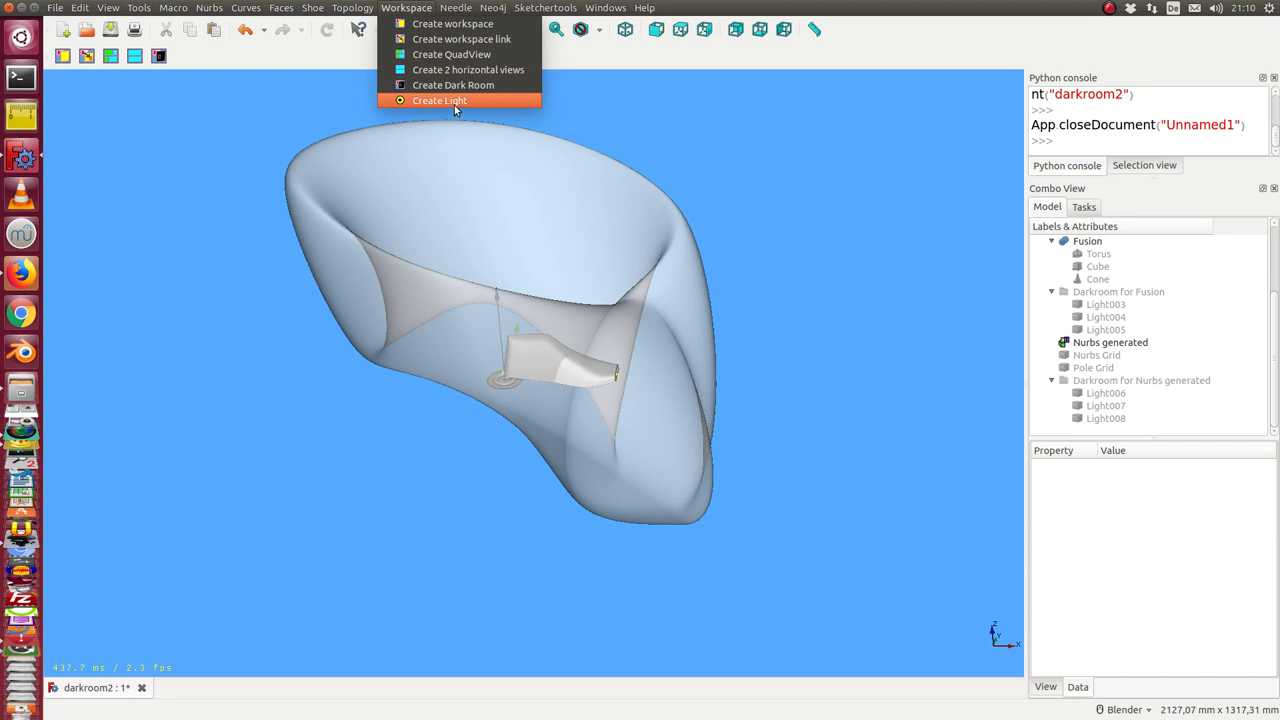
mouse_move(512, 240)
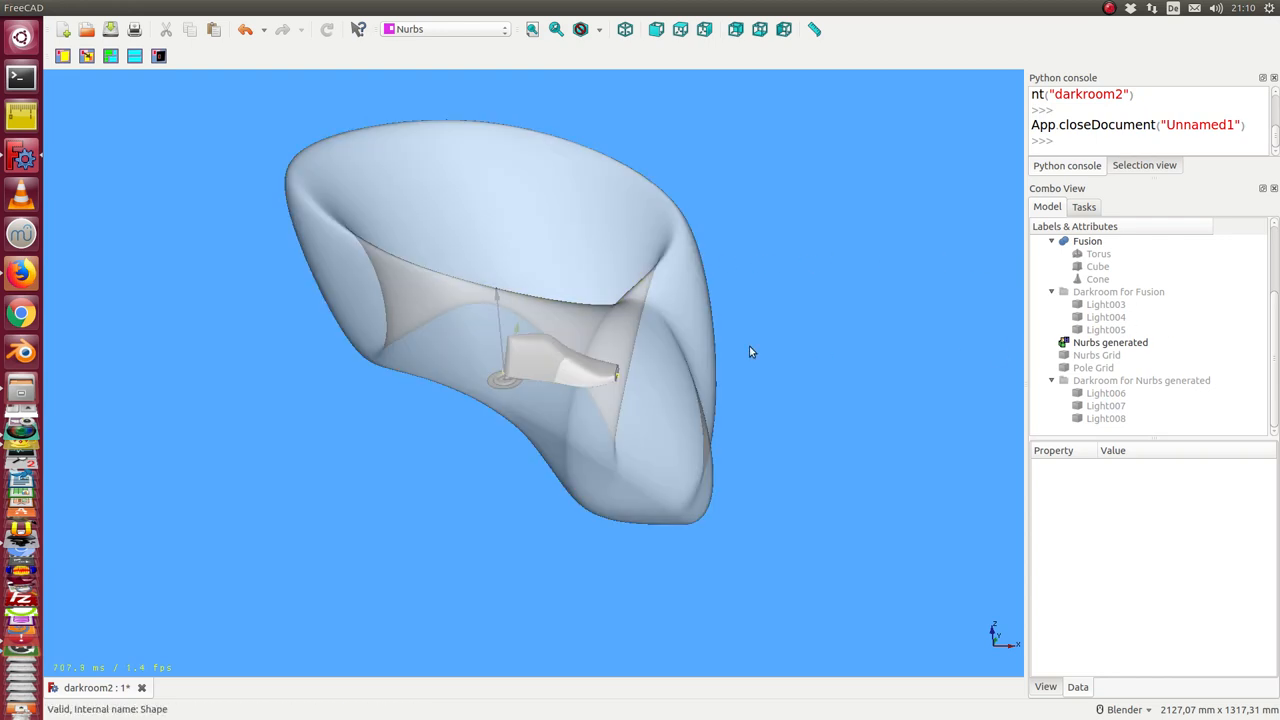
click(1088, 240)
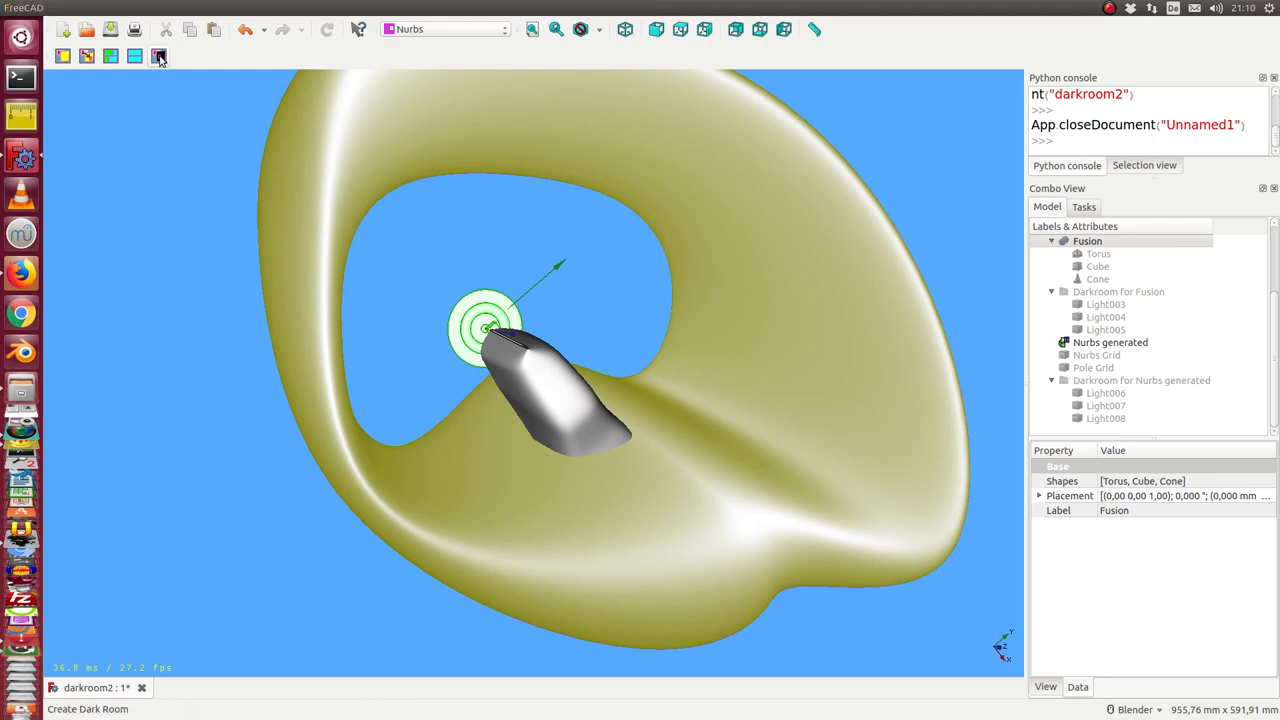
click(160, 56)
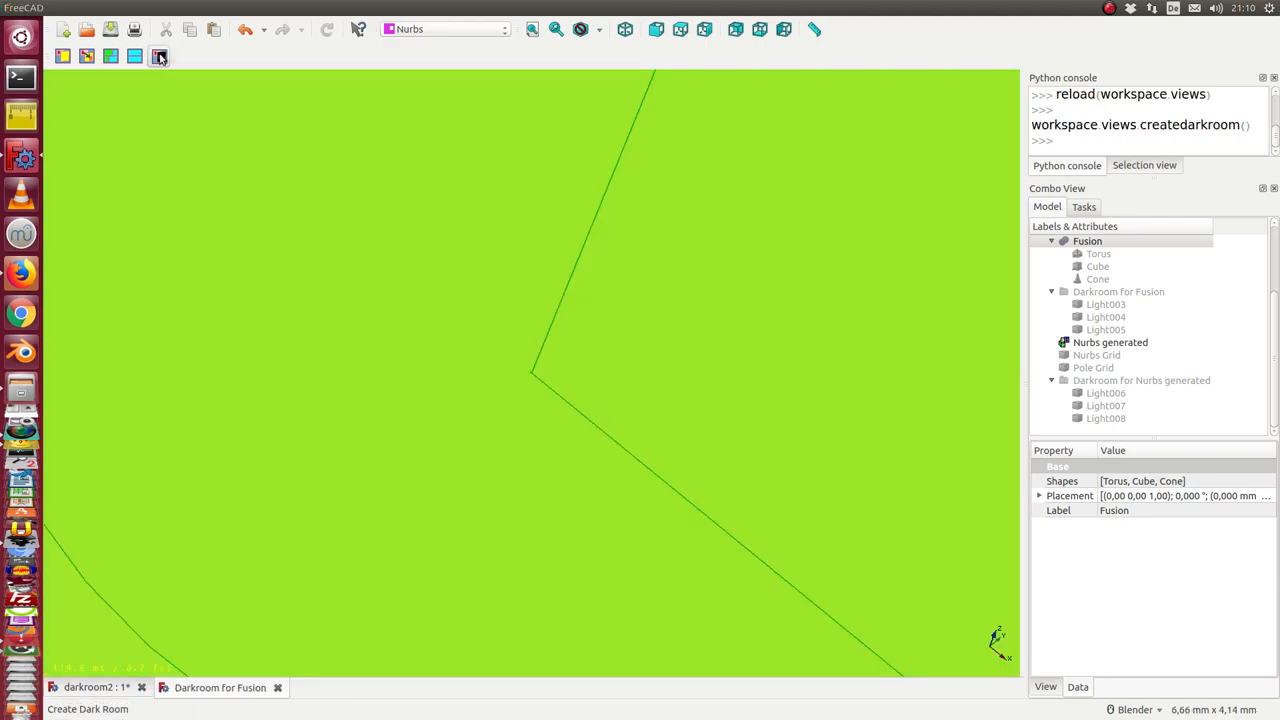
click(158, 56)
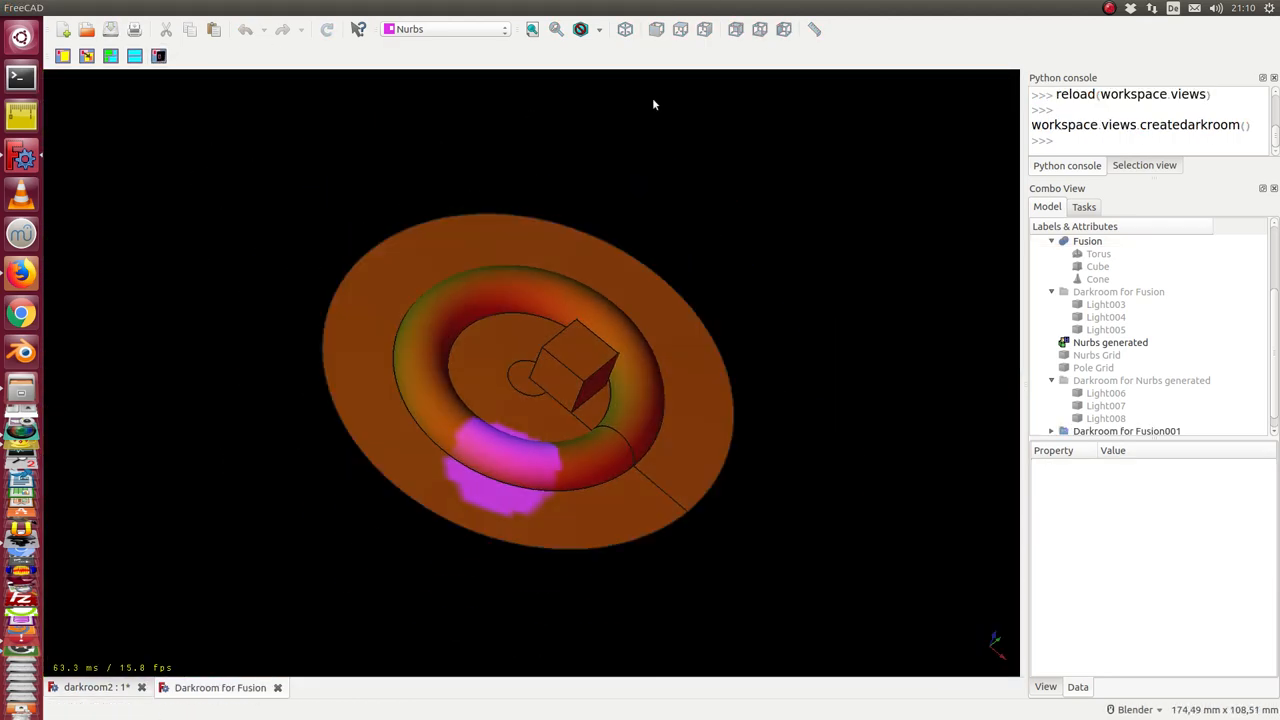
mouse_move(492, 618)
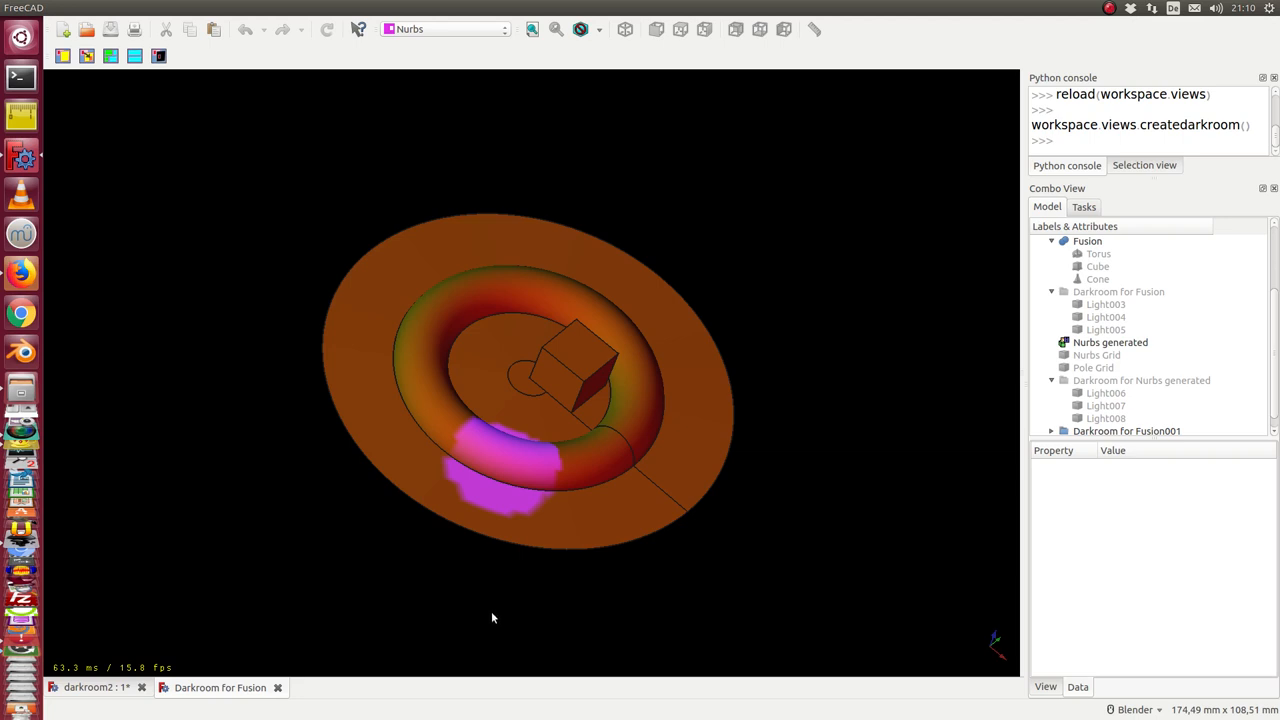
mouse_move(360, 416)
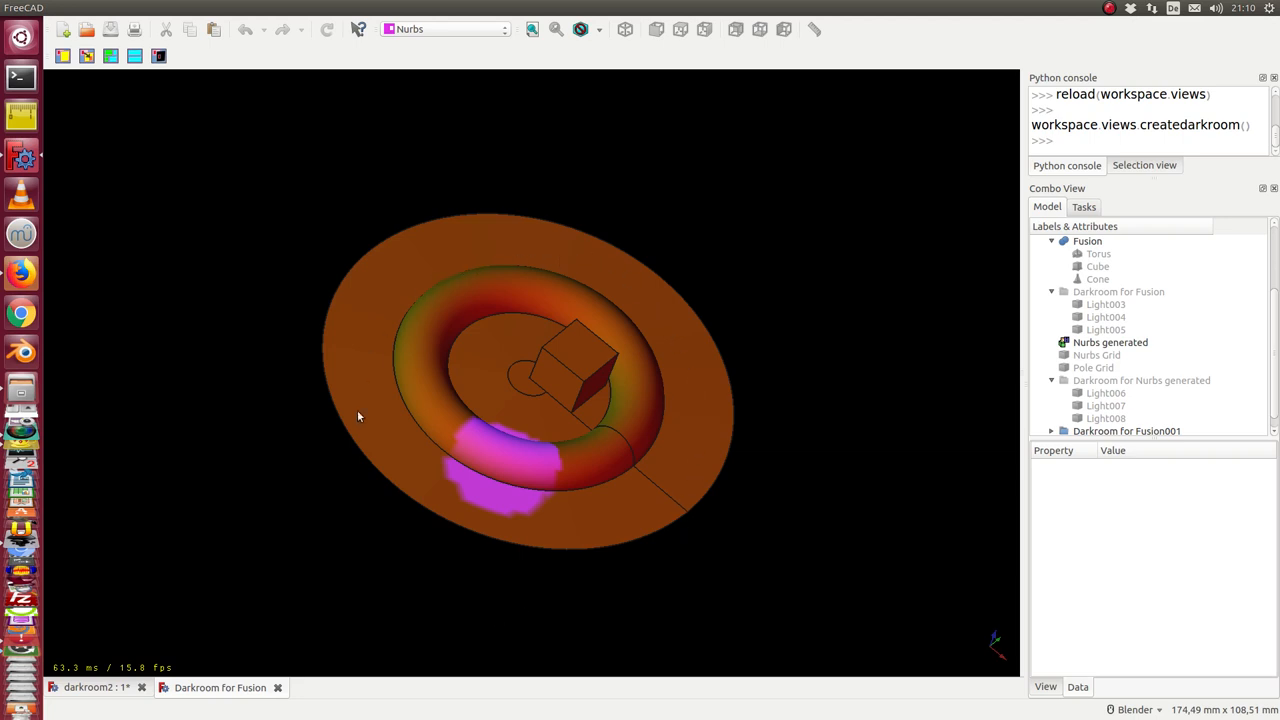
mouse_move(376, 550)
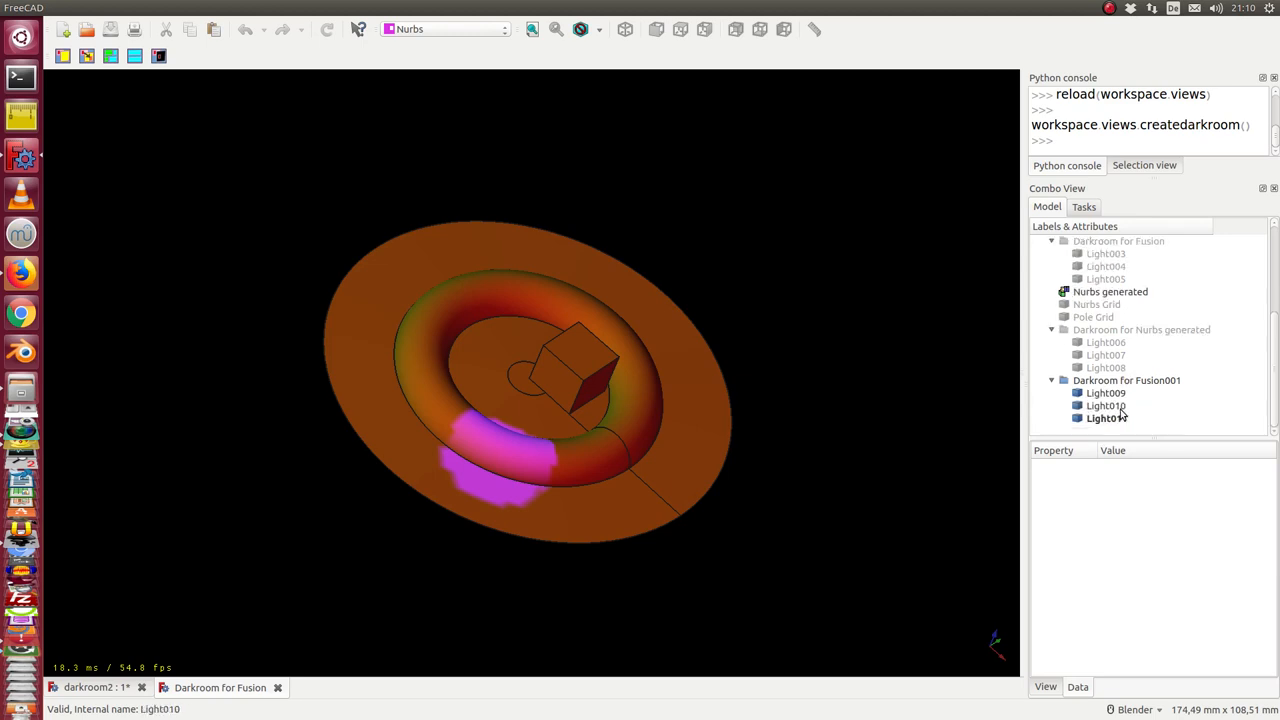
- Review Light009 and recolor Light010 teal in the Fusion001 dark room
click(1104, 392)
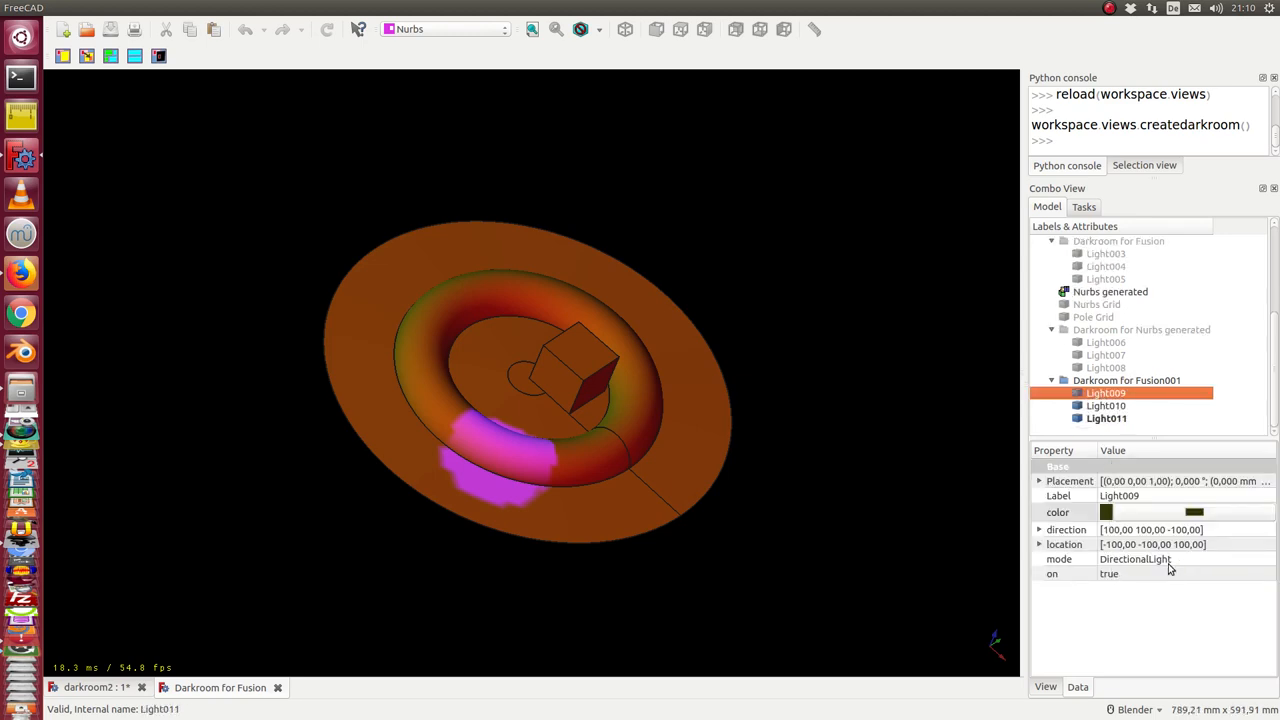
mouse_move(1136, 572)
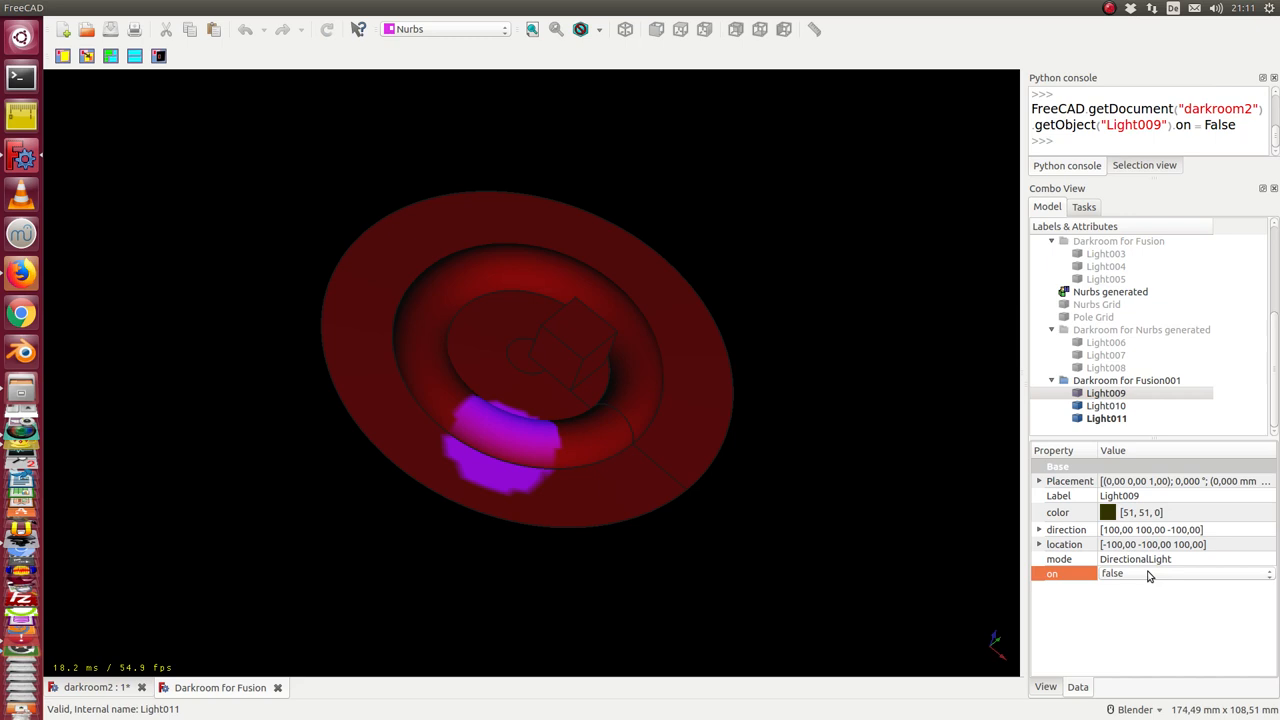
click(1106, 404)
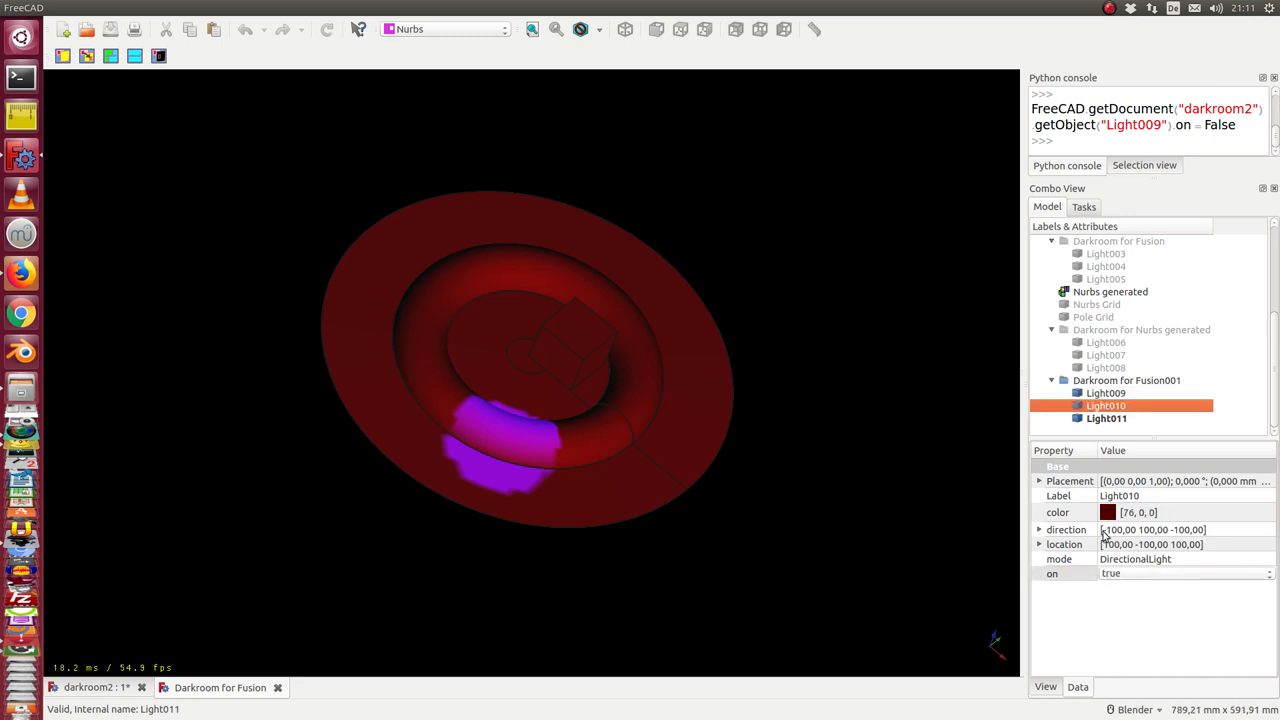
mouse_move(1132, 560)
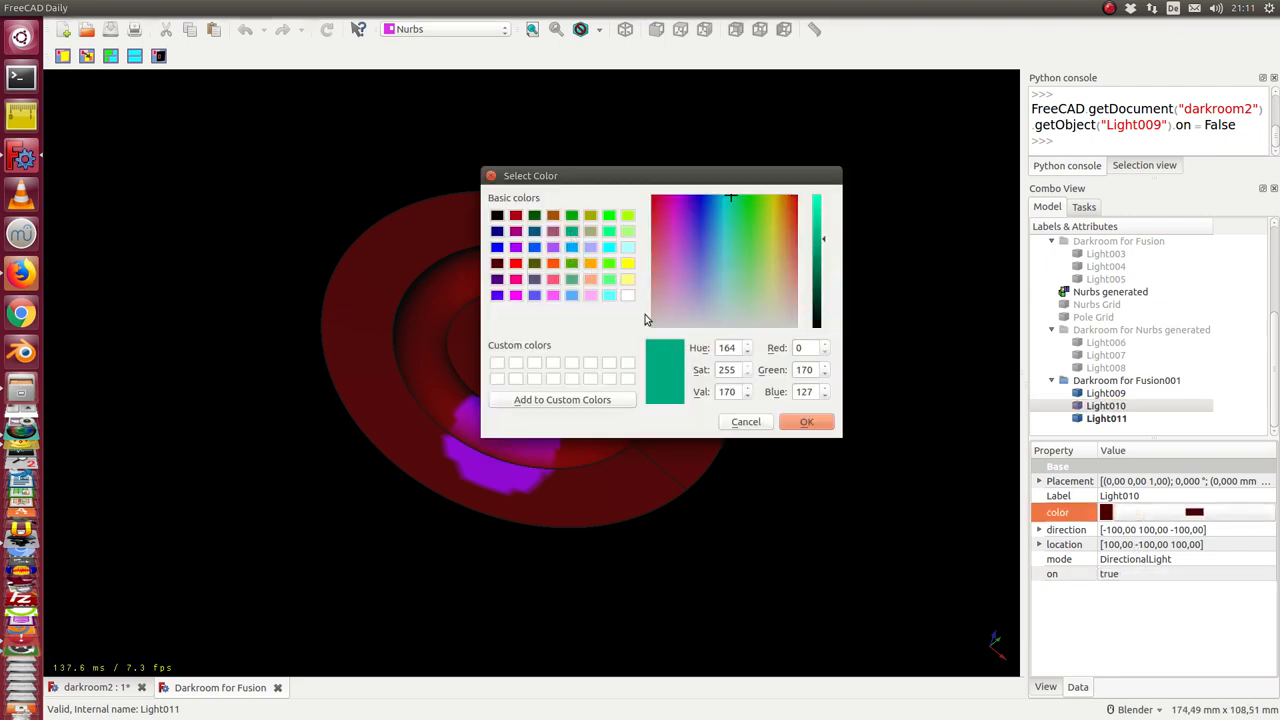
click(806, 422)
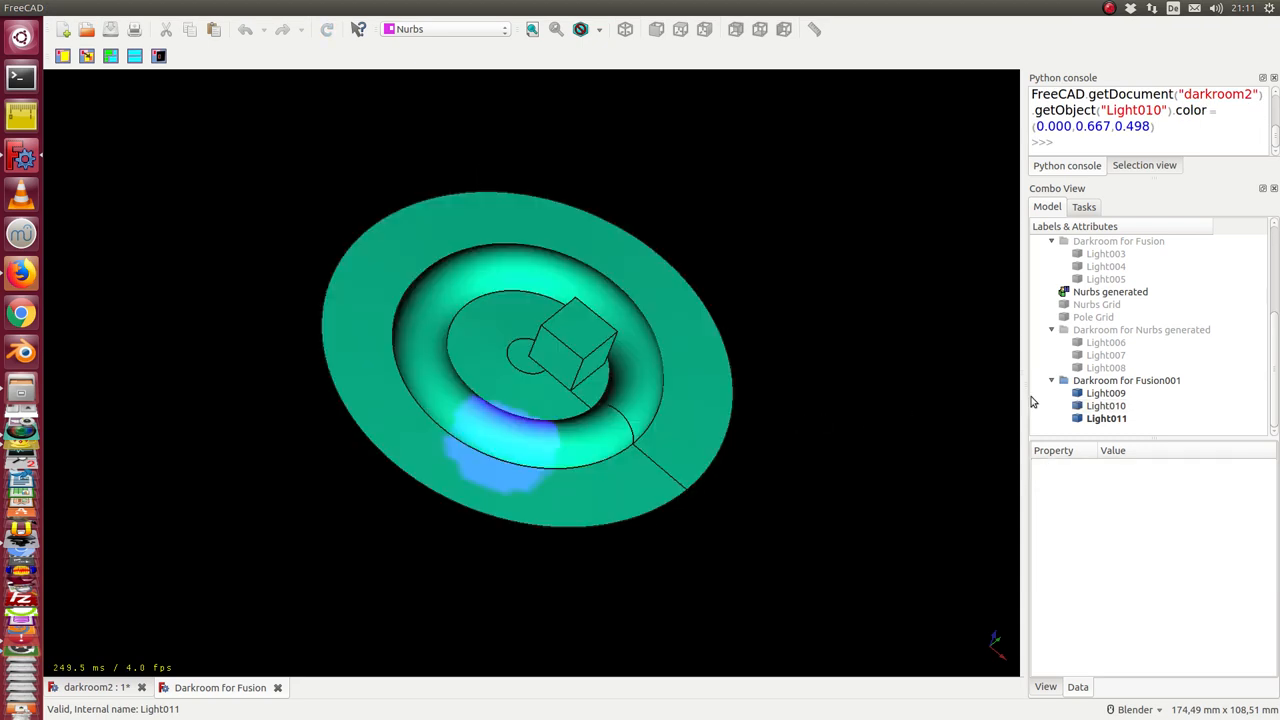
- Switch spotlight Light011 off and hide the Darkroom for Fusion001
click(1106, 418)
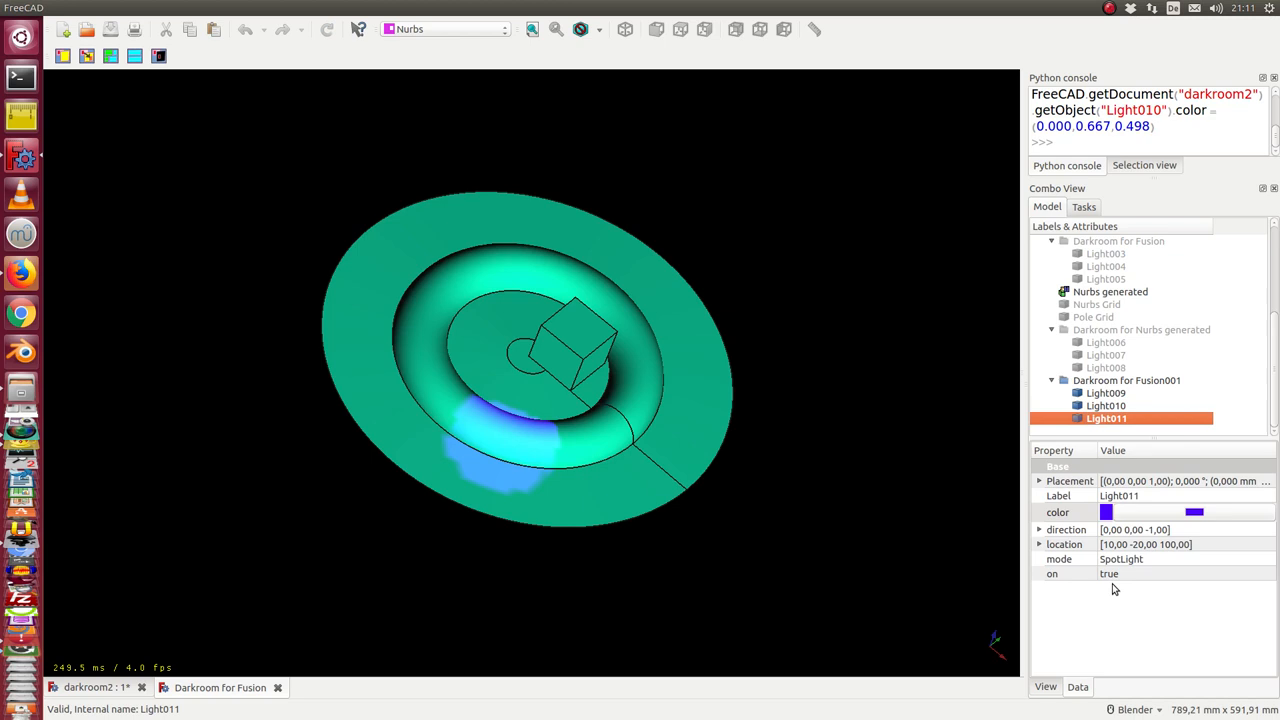
mouse_move(460, 424)
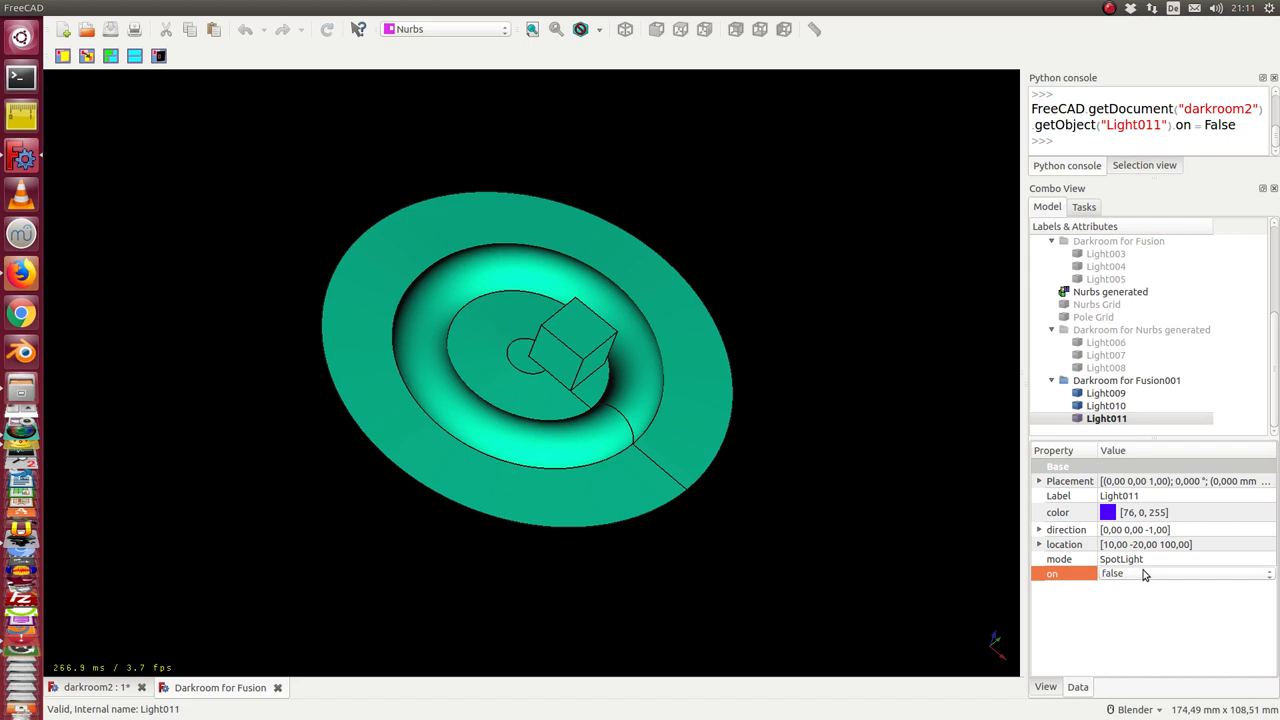
click(1126, 380)
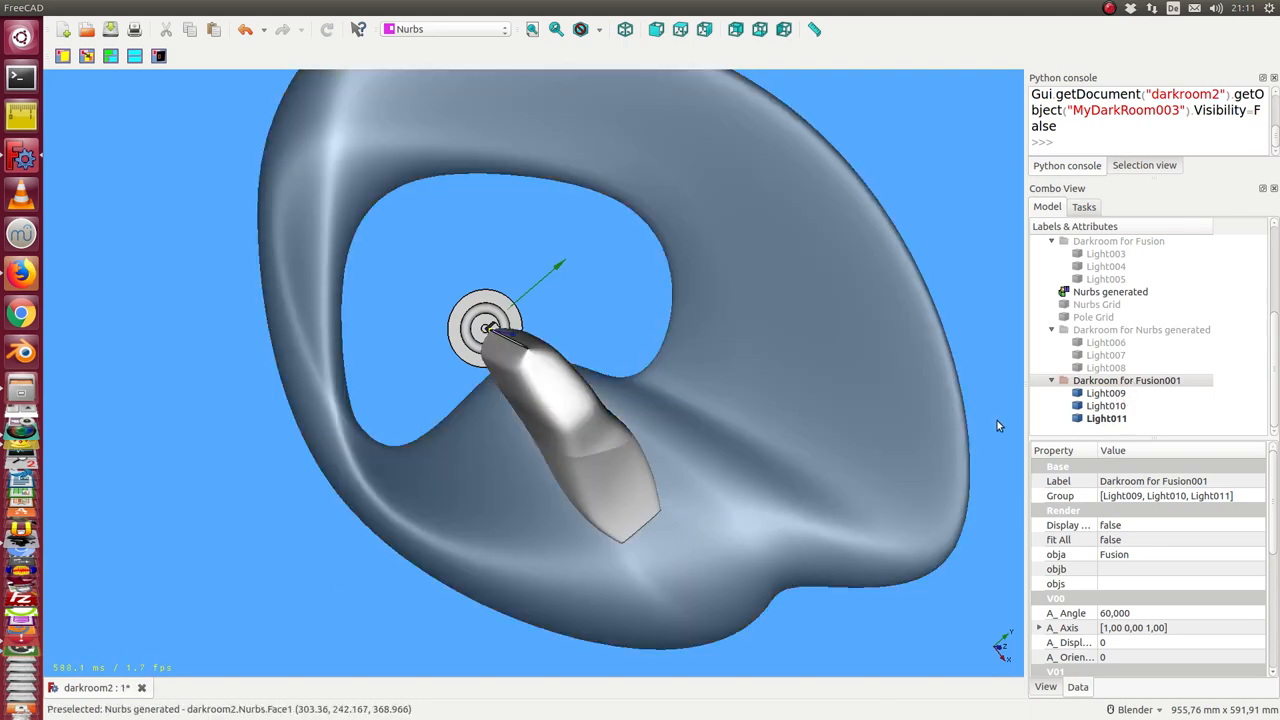
- Show the Fusion001 dark room again and review lights Light011, Light010 and Light009
click(1136, 380)
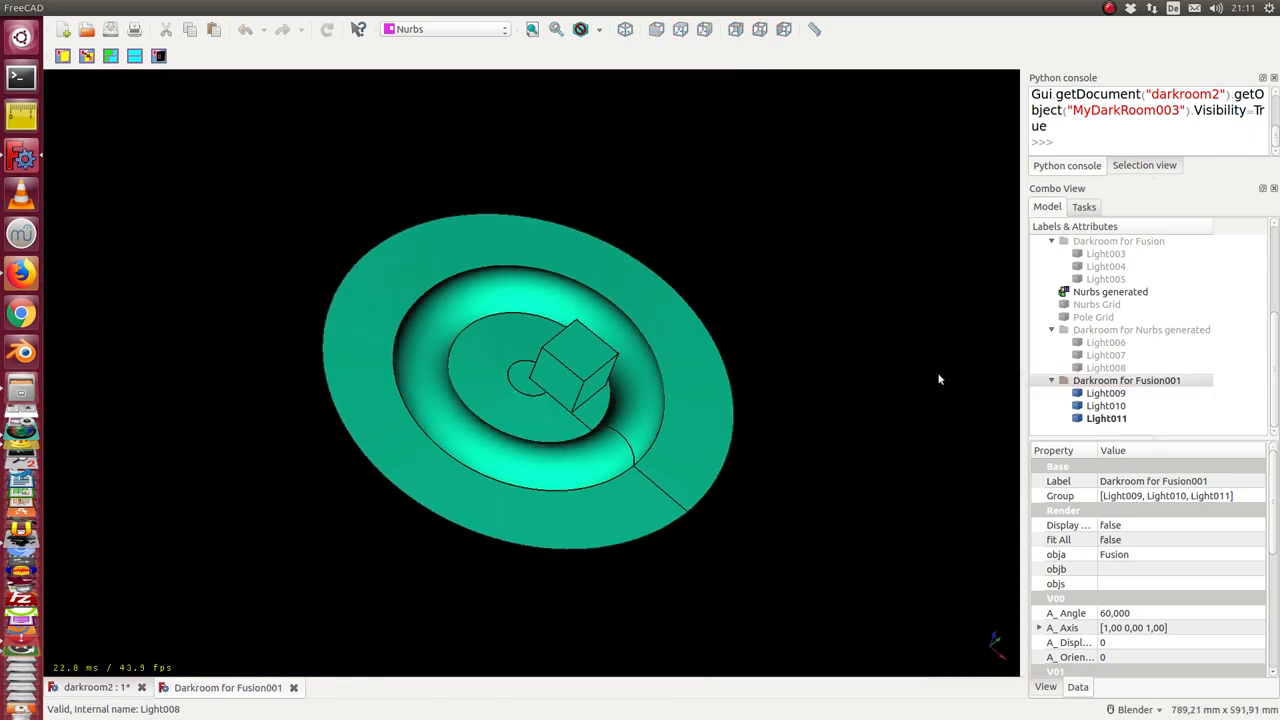
click(1106, 420)
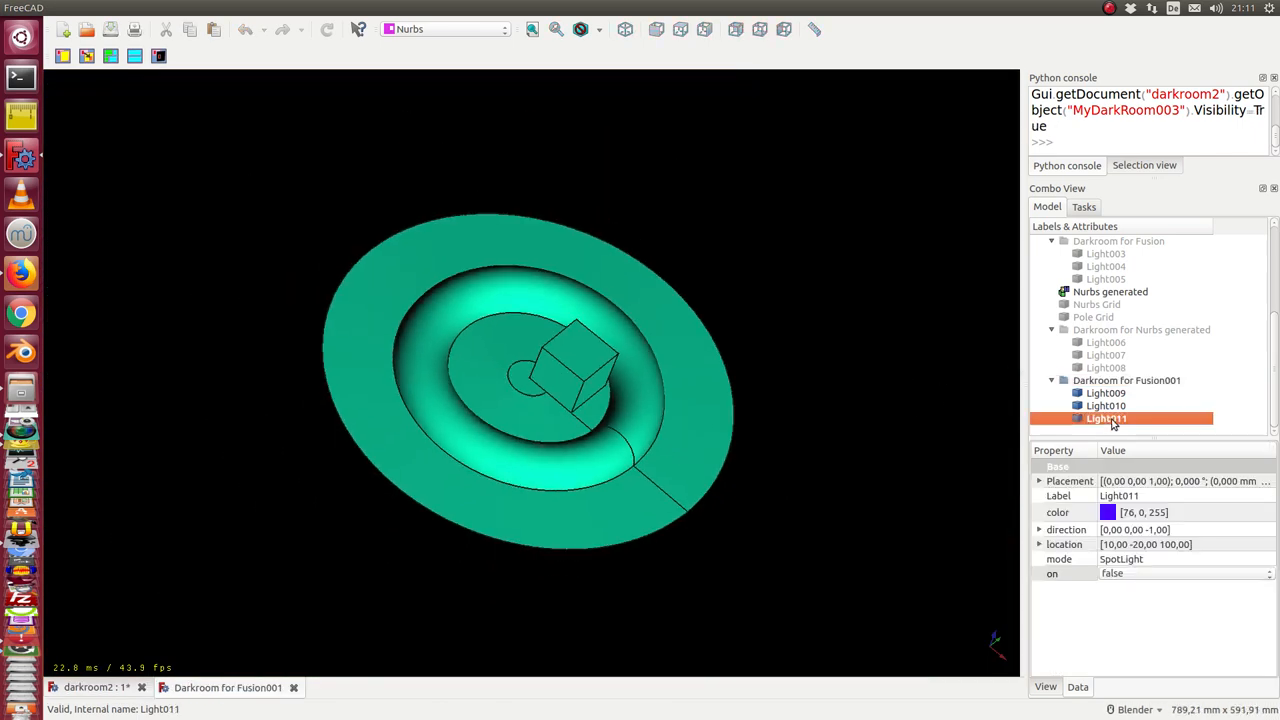
click(1106, 404)
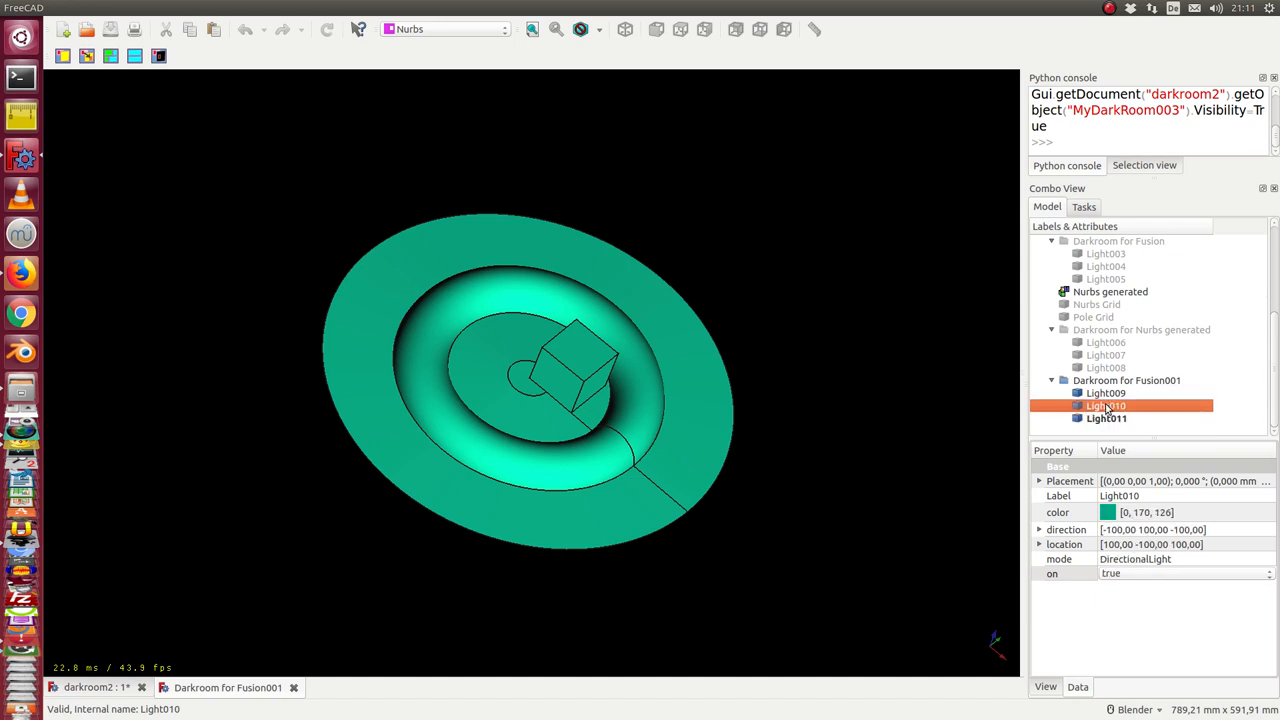
click(1104, 392)
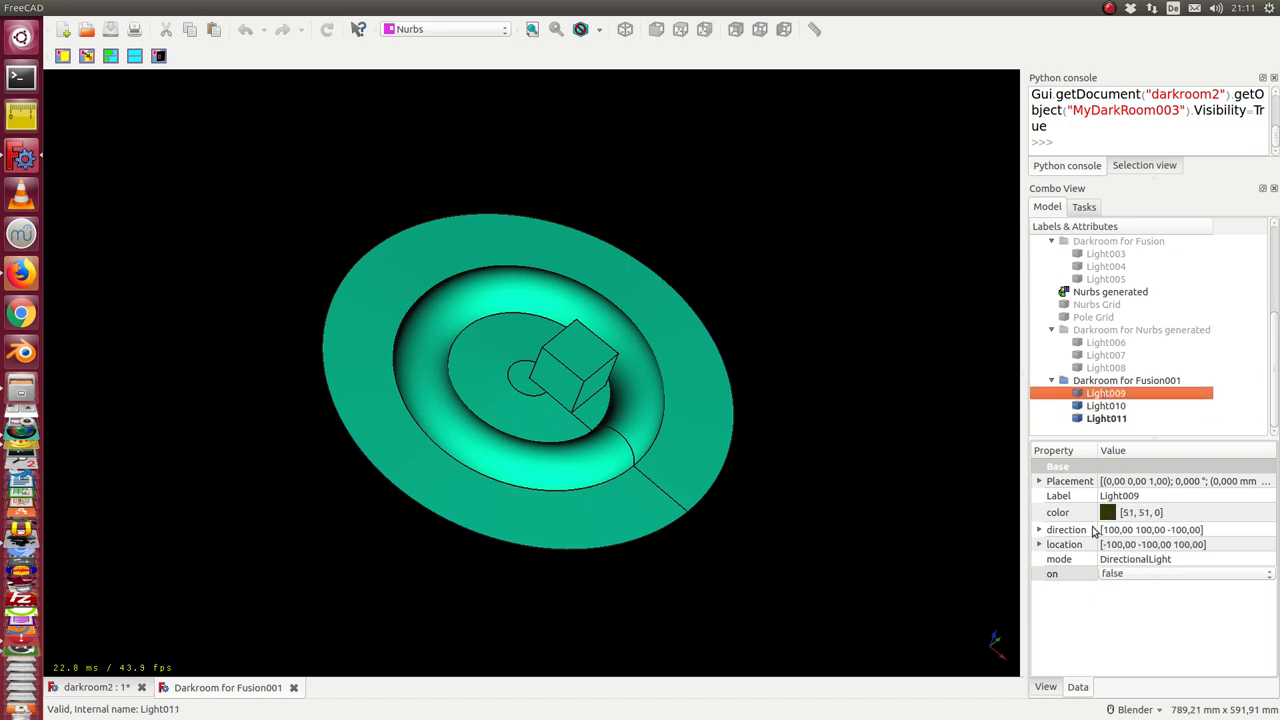
- Set spotlight Light011 'on' to true and return to the Darkroom group
click(1104, 404)
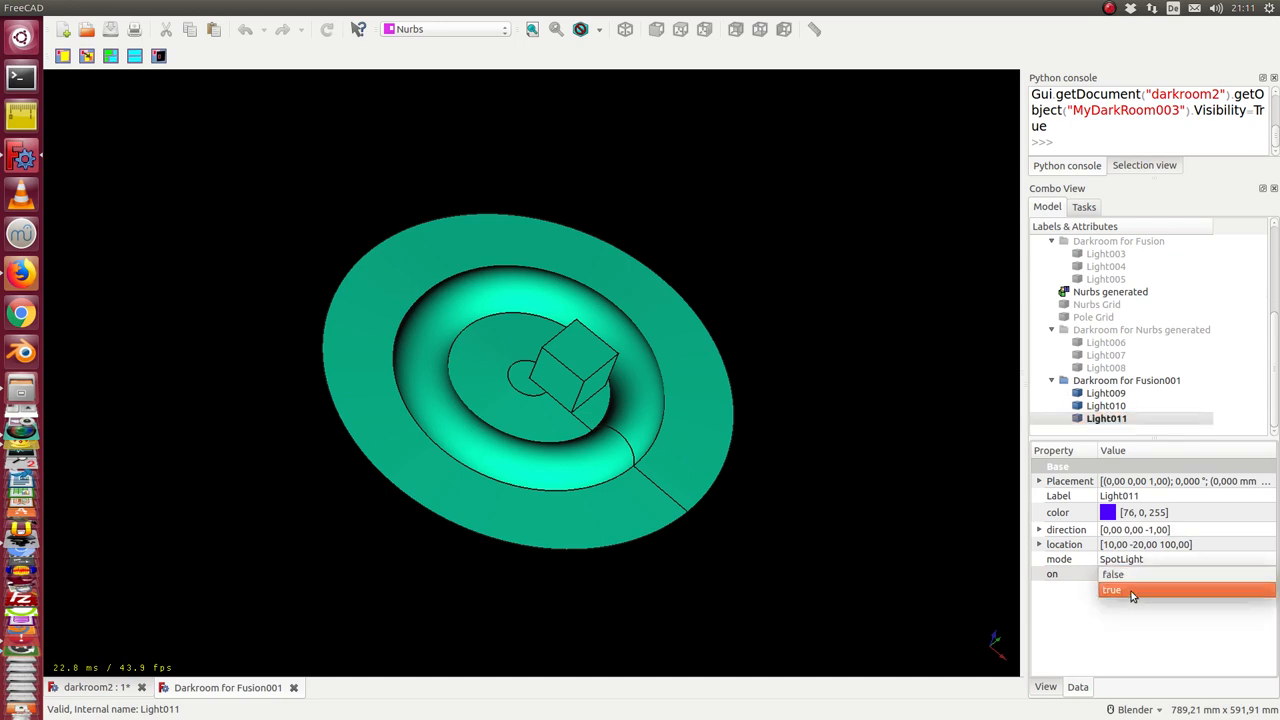
click(1130, 590)
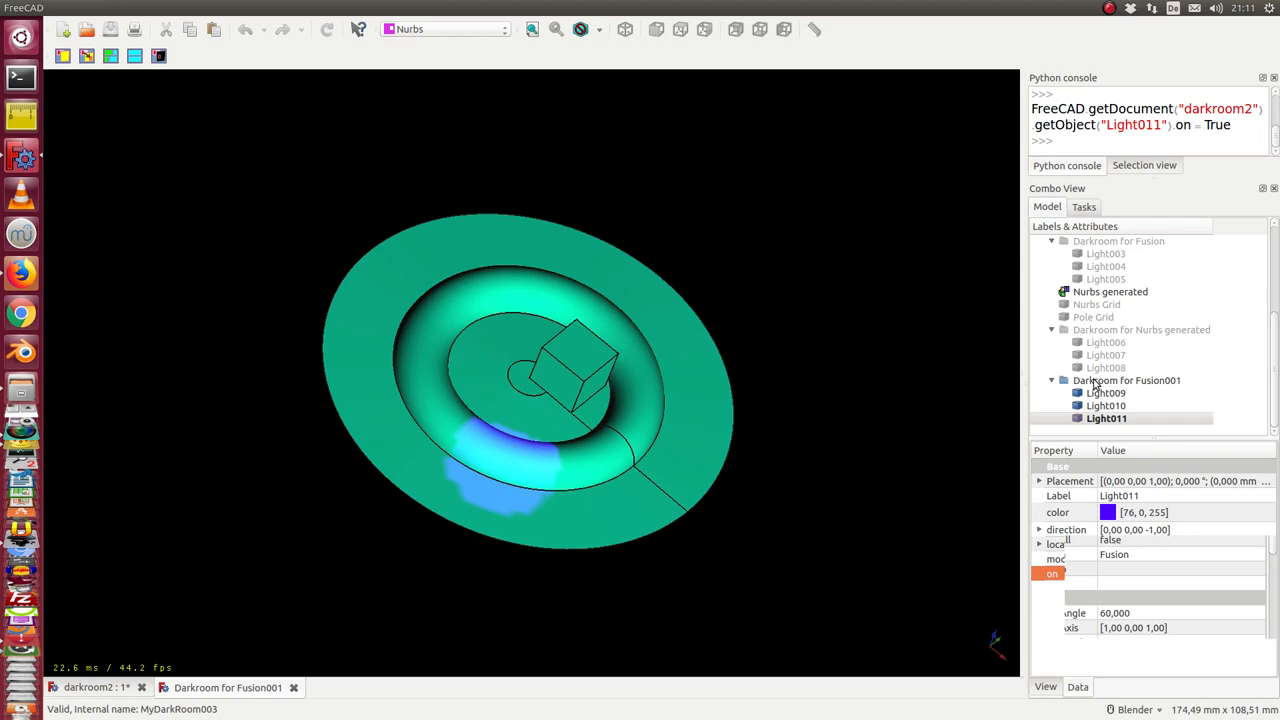
click(1106, 420)
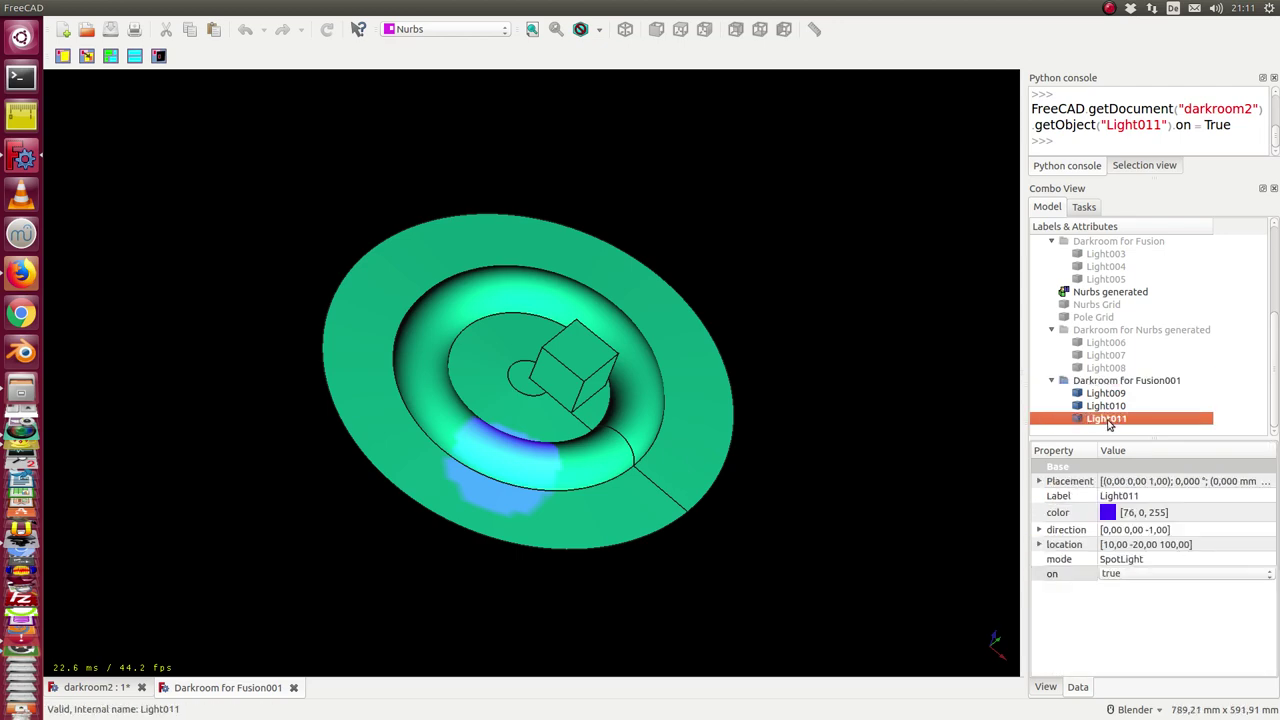
click(1128, 380)
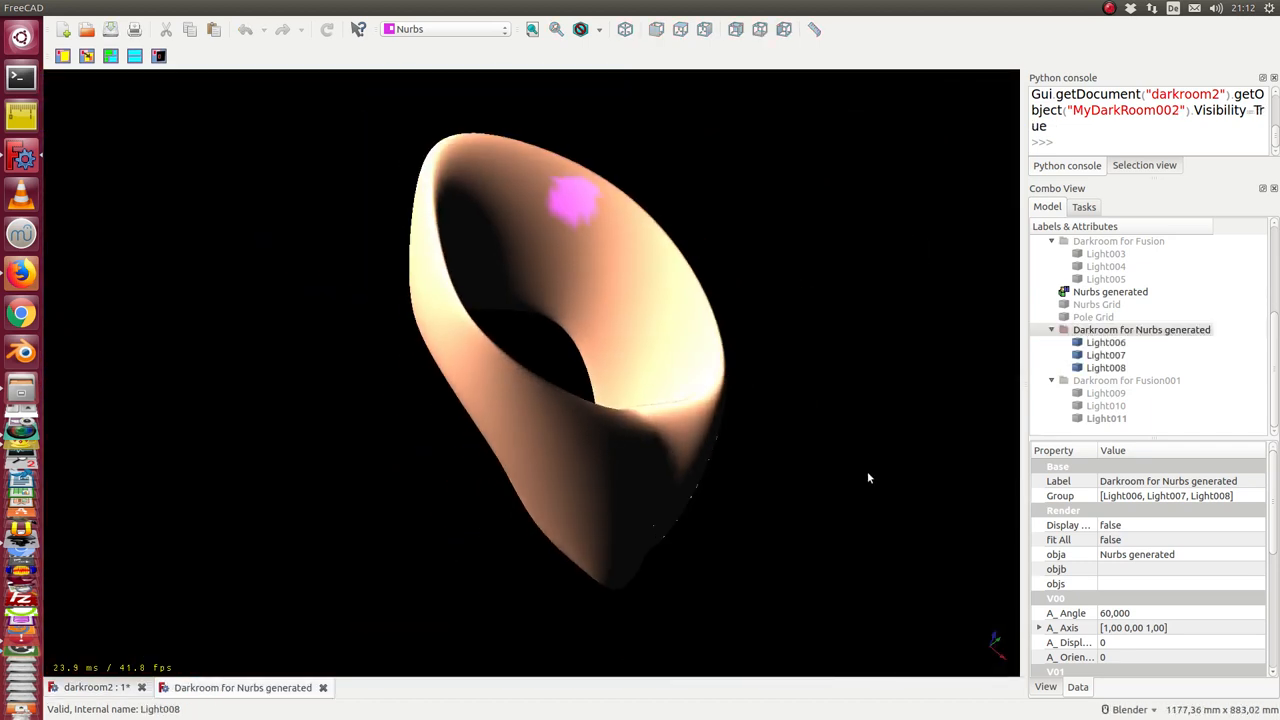
mouse_move(892, 426)
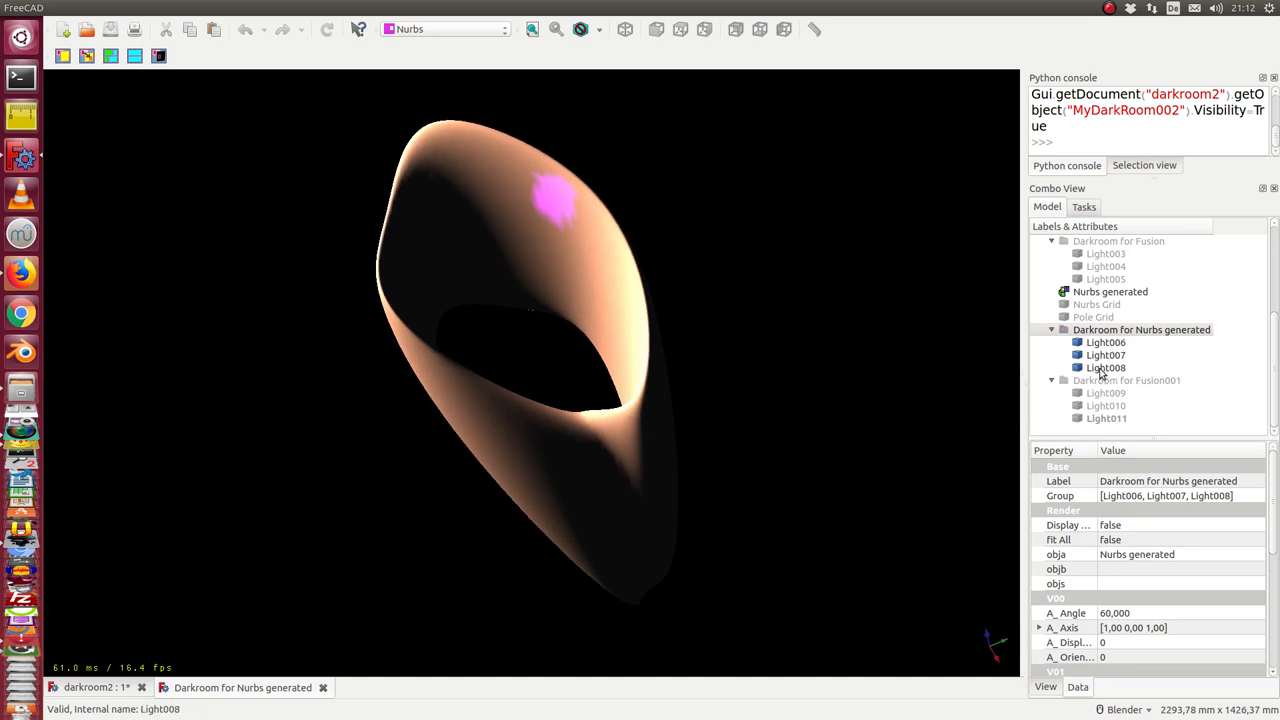
- Review Light008 and Light007, then switch red Light006 off in the NURBS dark room
click(1108, 368)
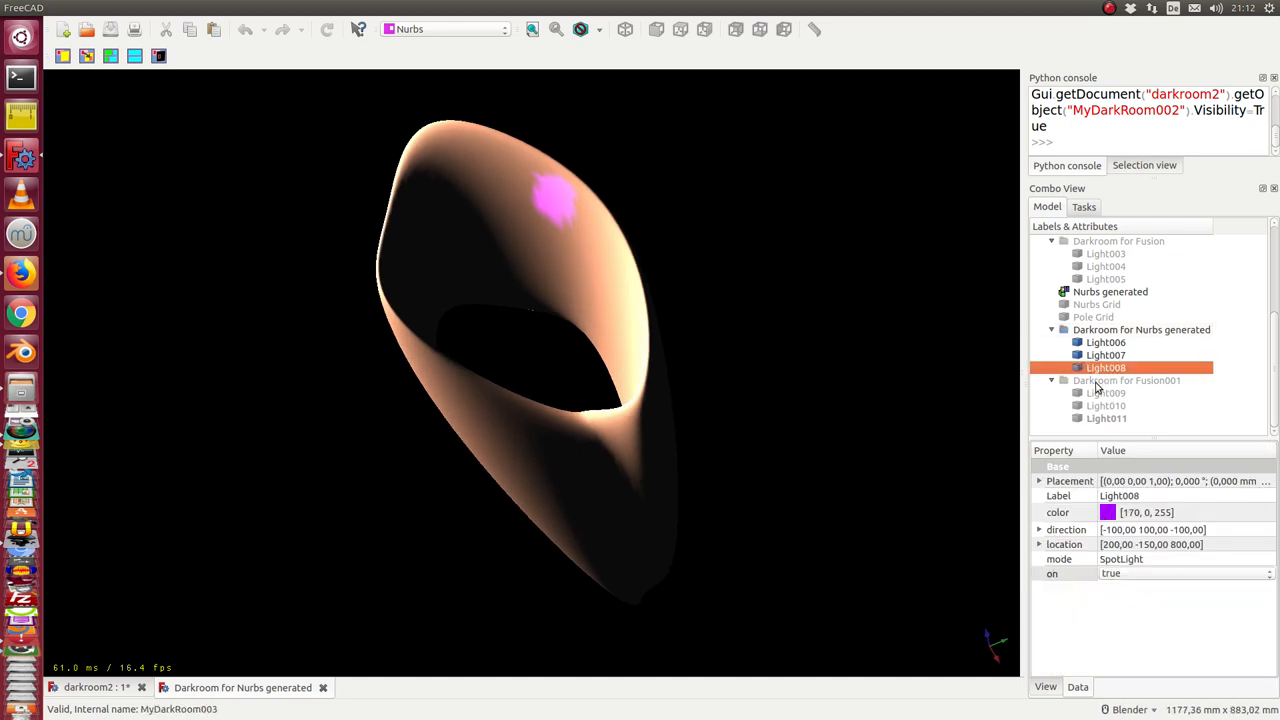
click(1104, 356)
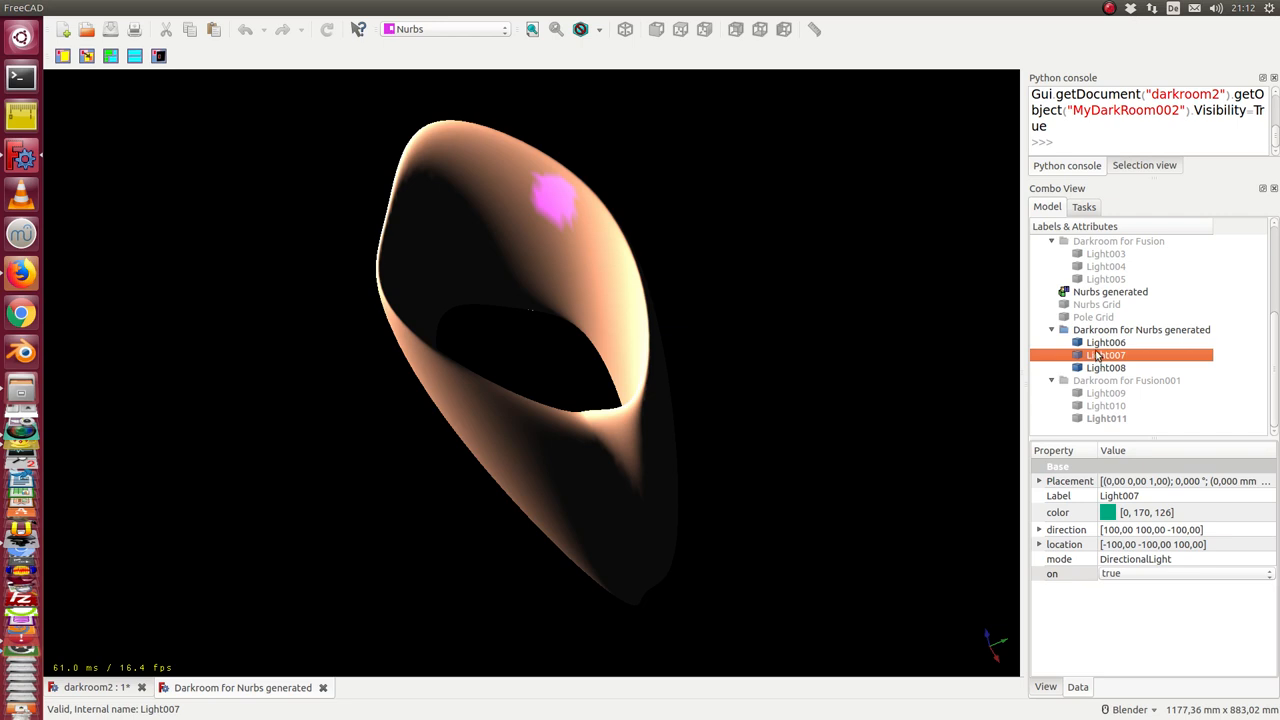
click(1106, 342)
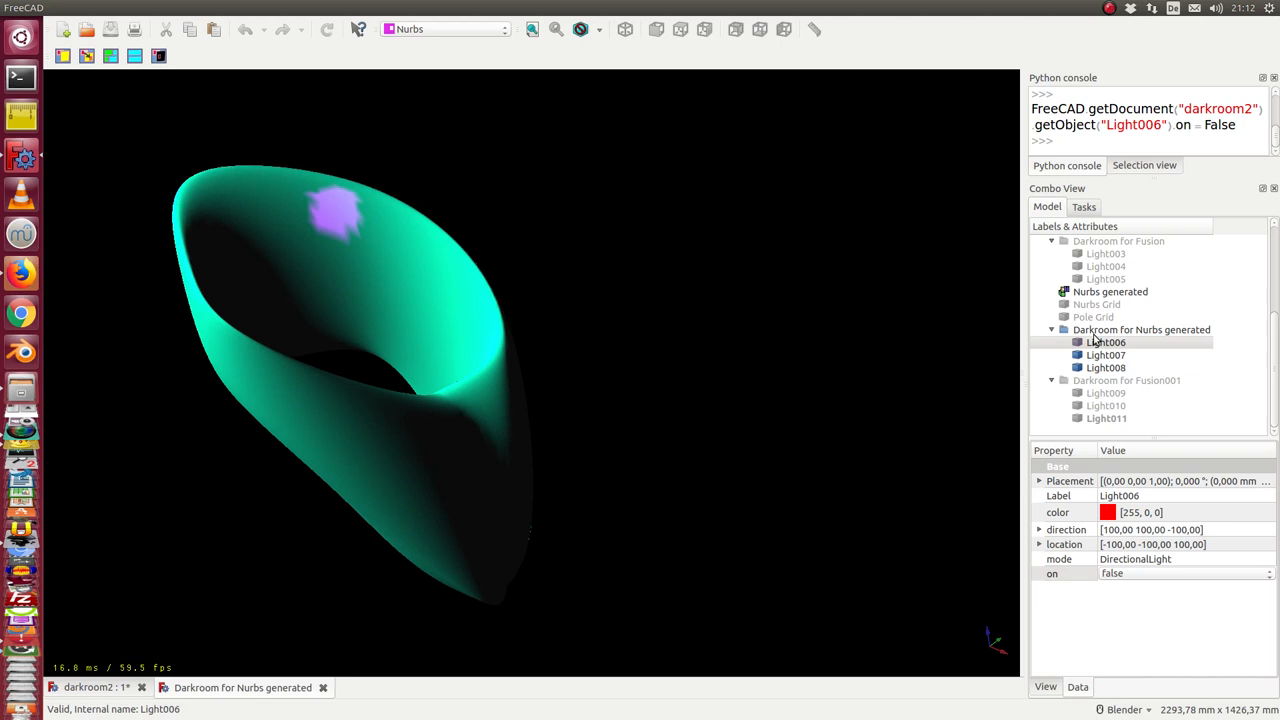
click(1140, 368)
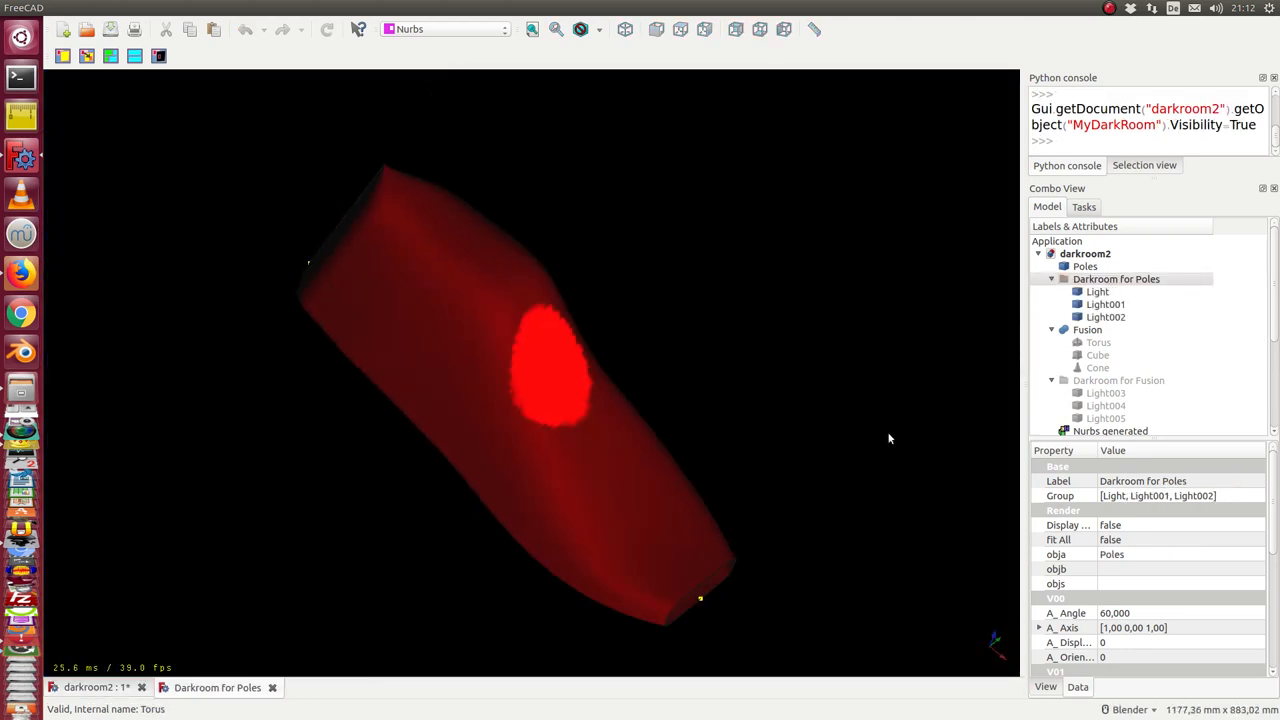
- Review Light002 and Light, then recolor directional Light001 bright green via Select Color
click(1104, 316)
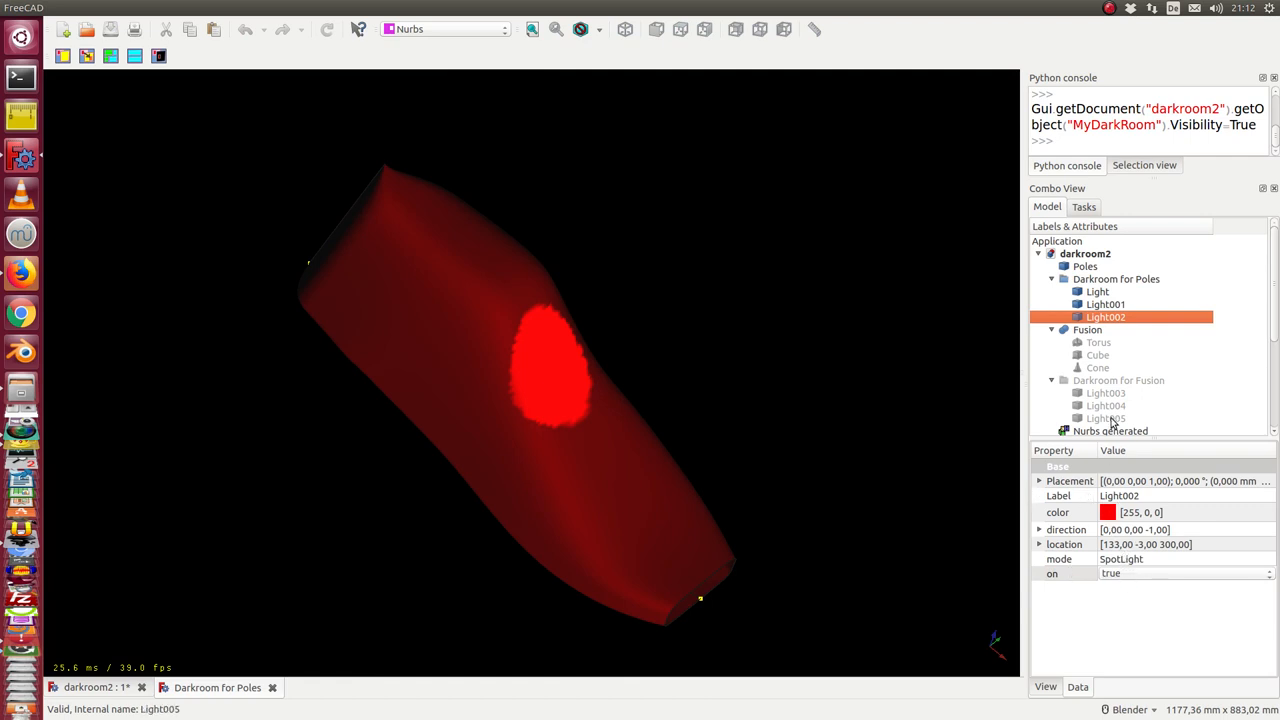
click(1096, 292)
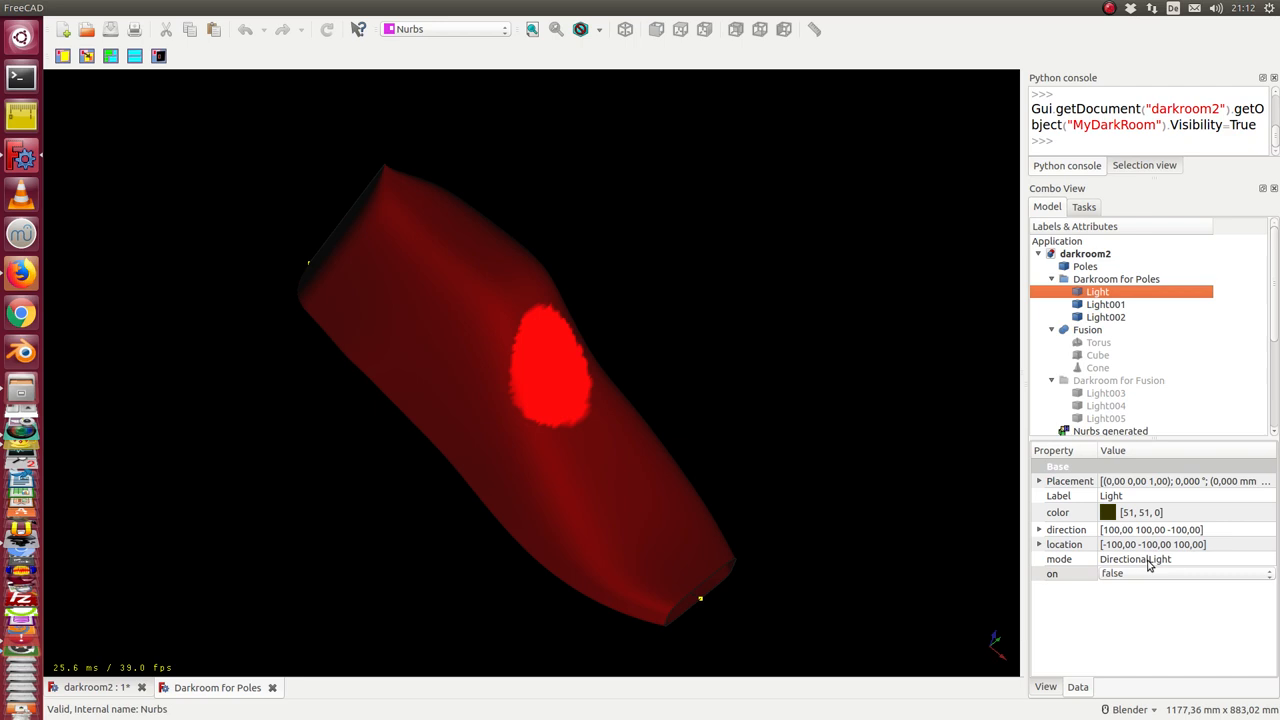
click(1104, 304)
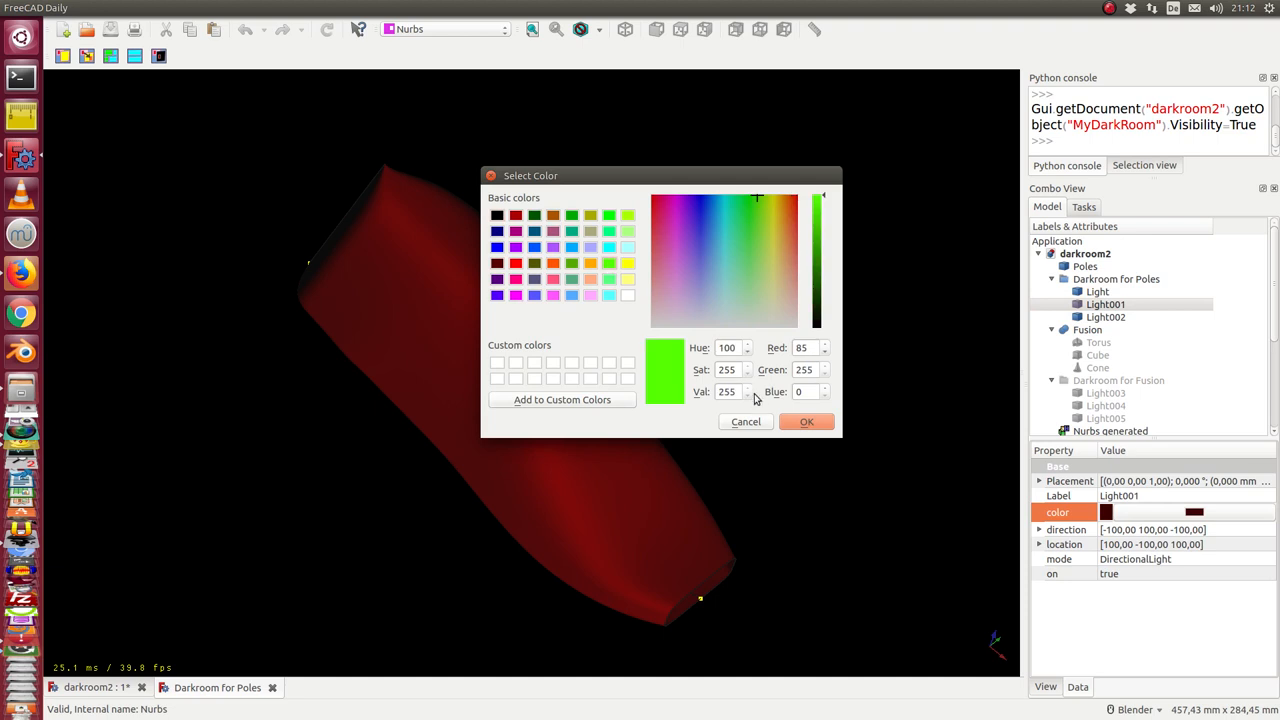
click(806, 420)
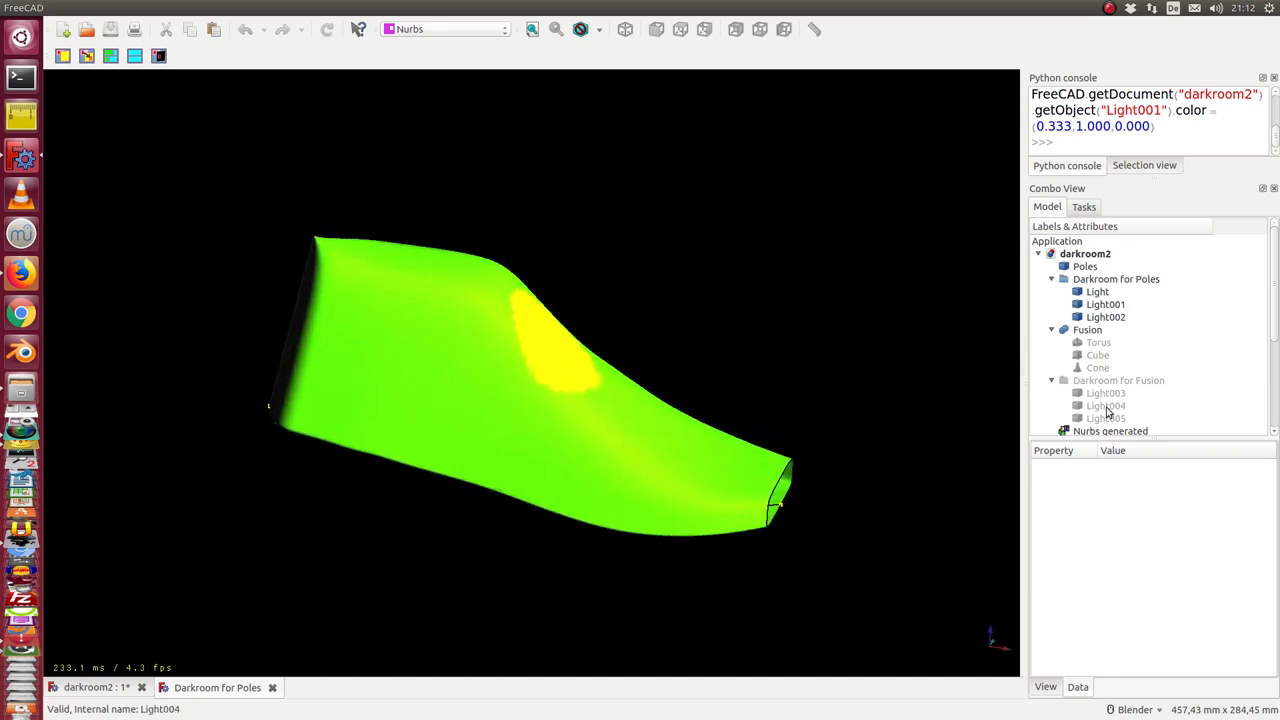
click(1104, 304)
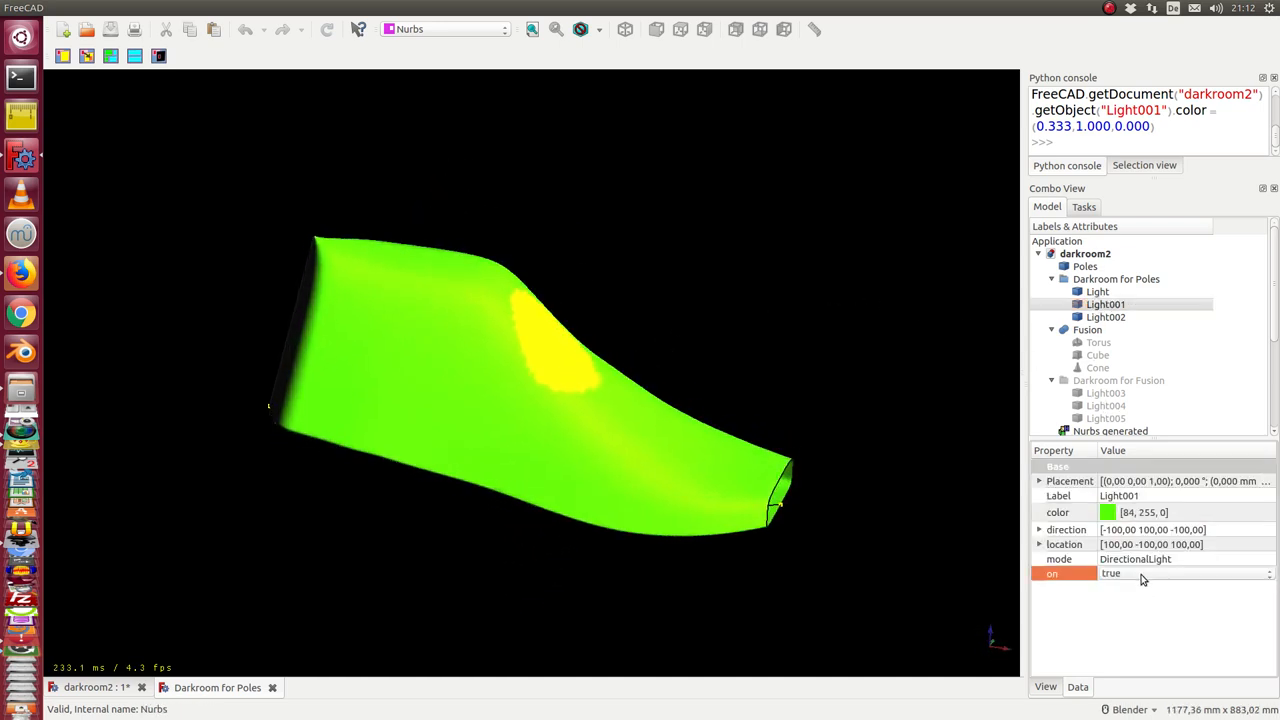